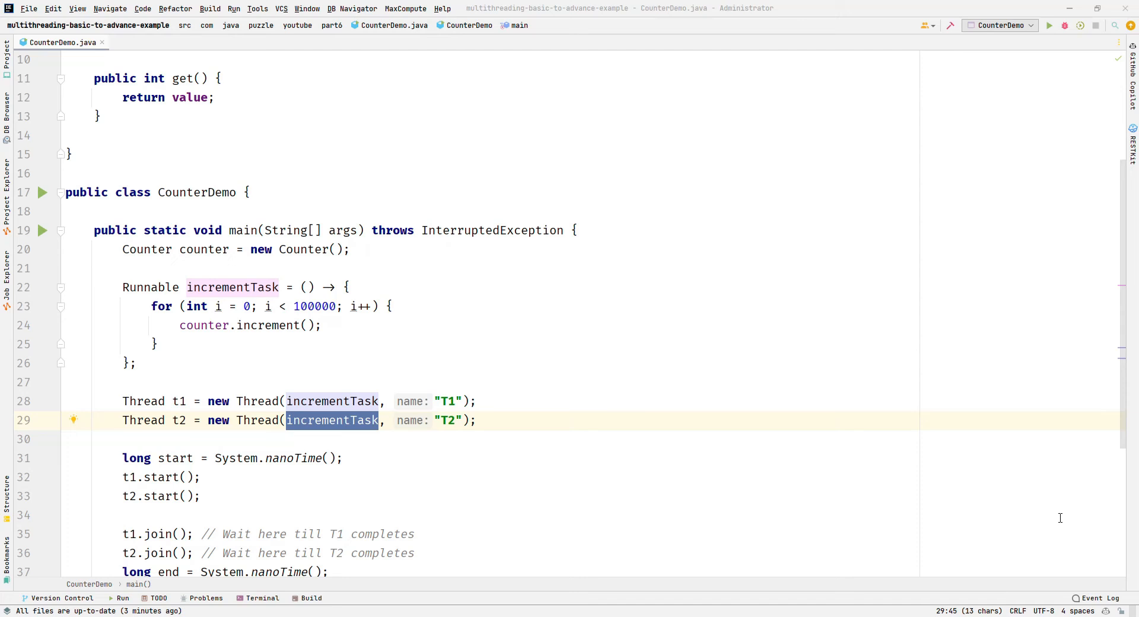
mouse_move(153, 202)
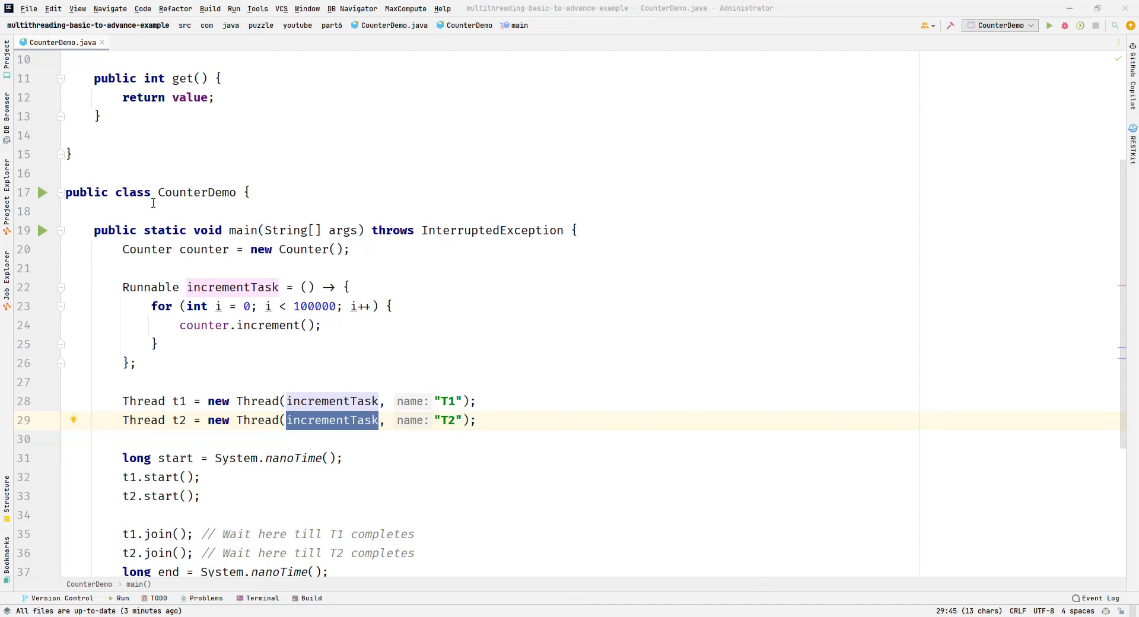
Step: Highlight the Counter object creation in main and the 100000 loop limit
double_click(196, 192)
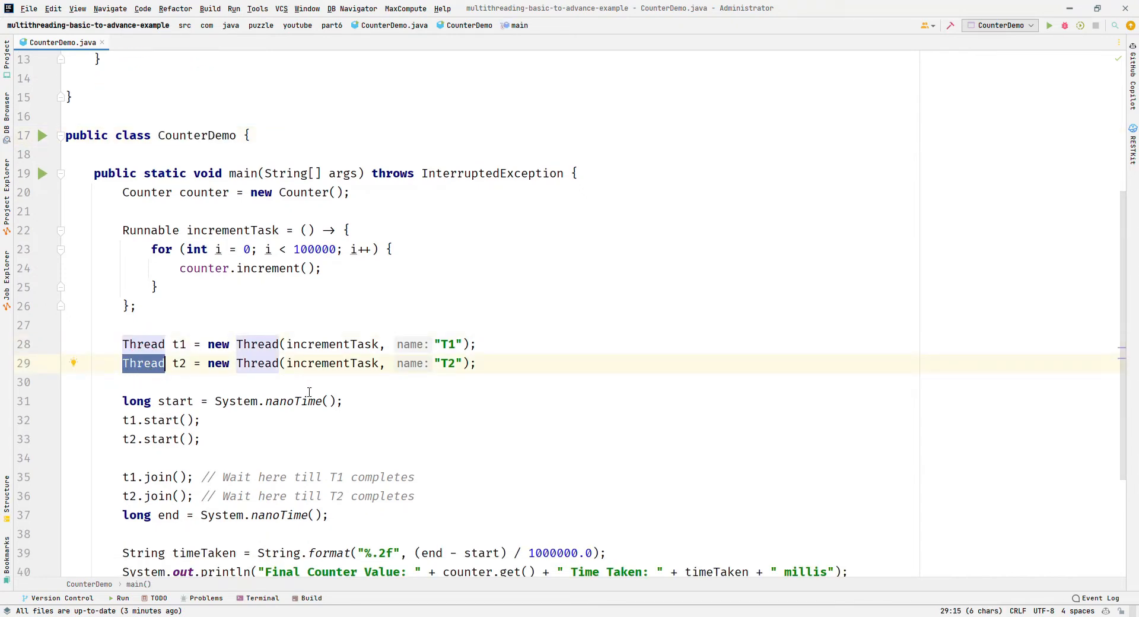
click(151, 193)
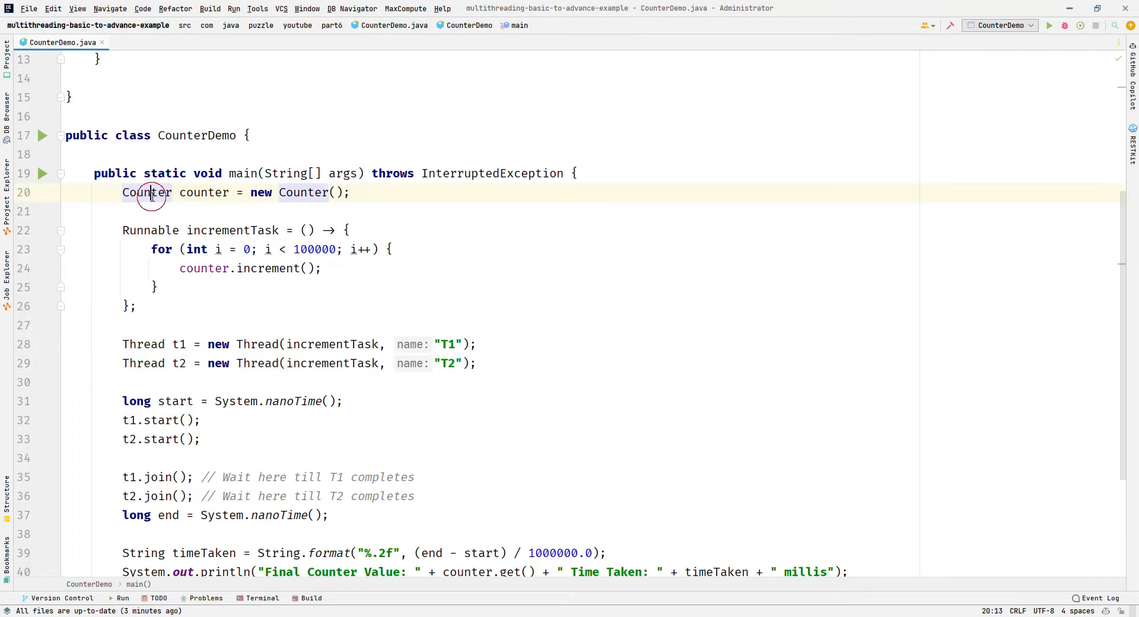
double_click(146, 192)
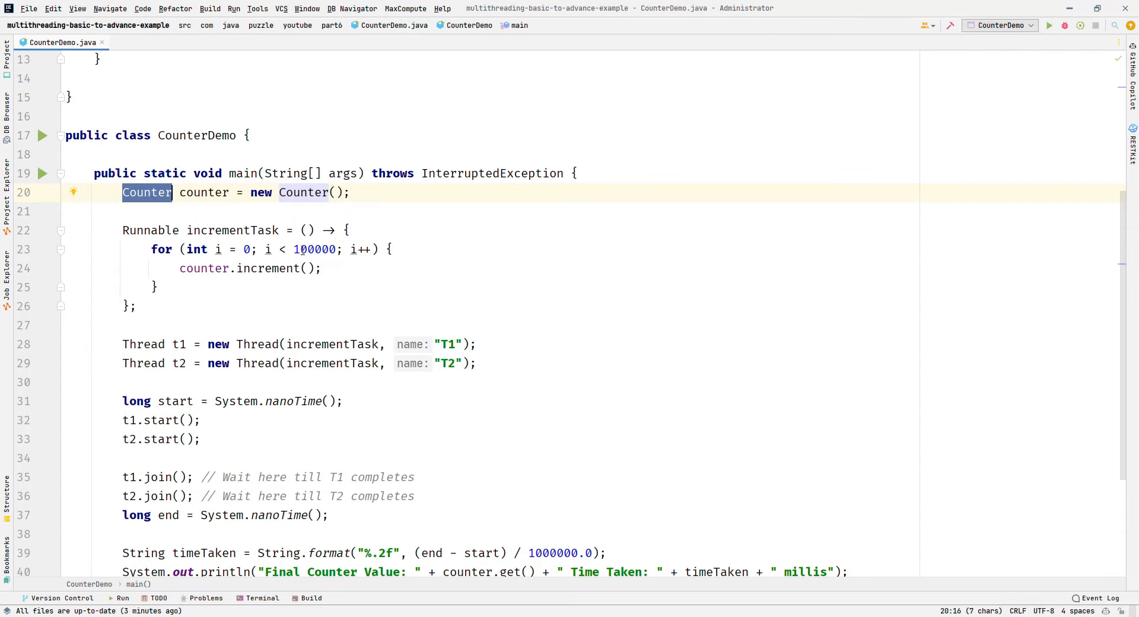
double_click(315, 248)
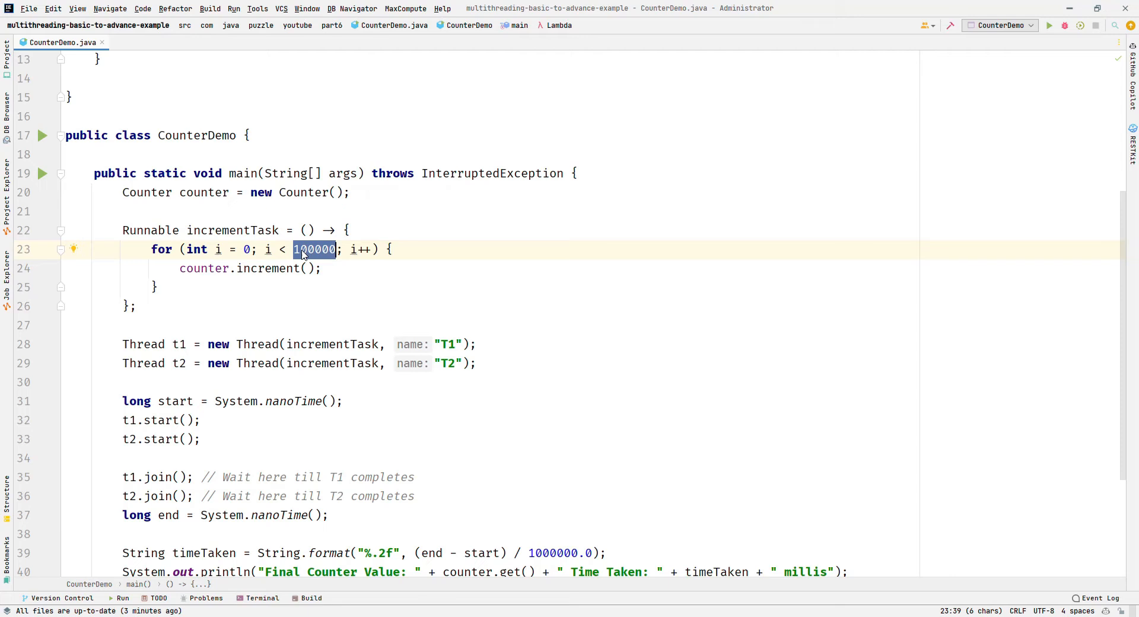
mouse_move(368, 282)
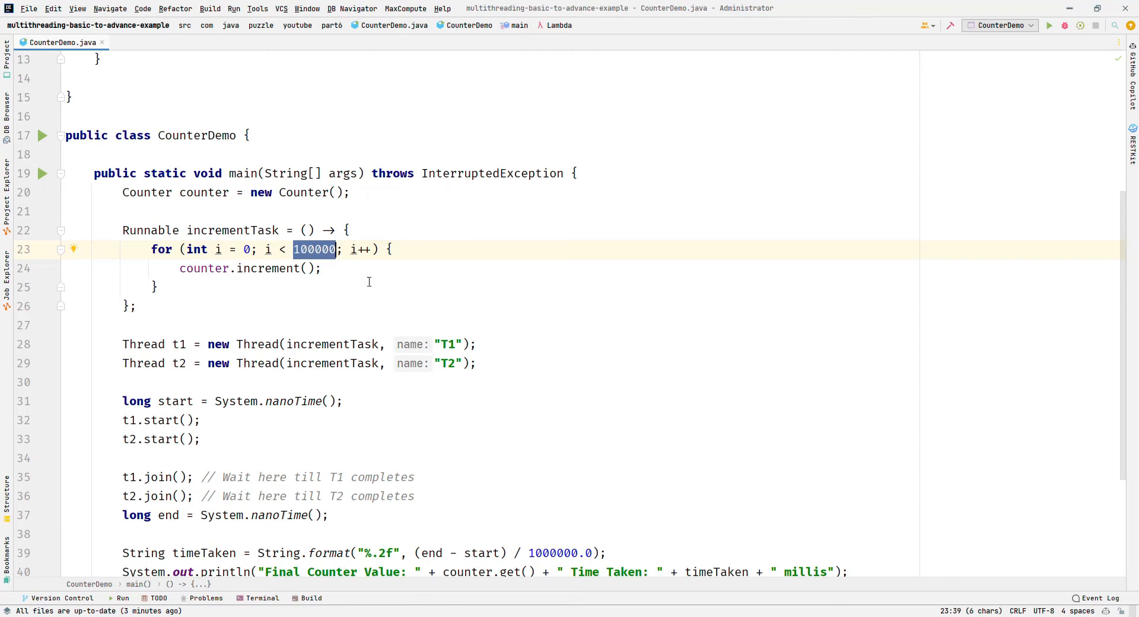
mouse_move(368, 400)
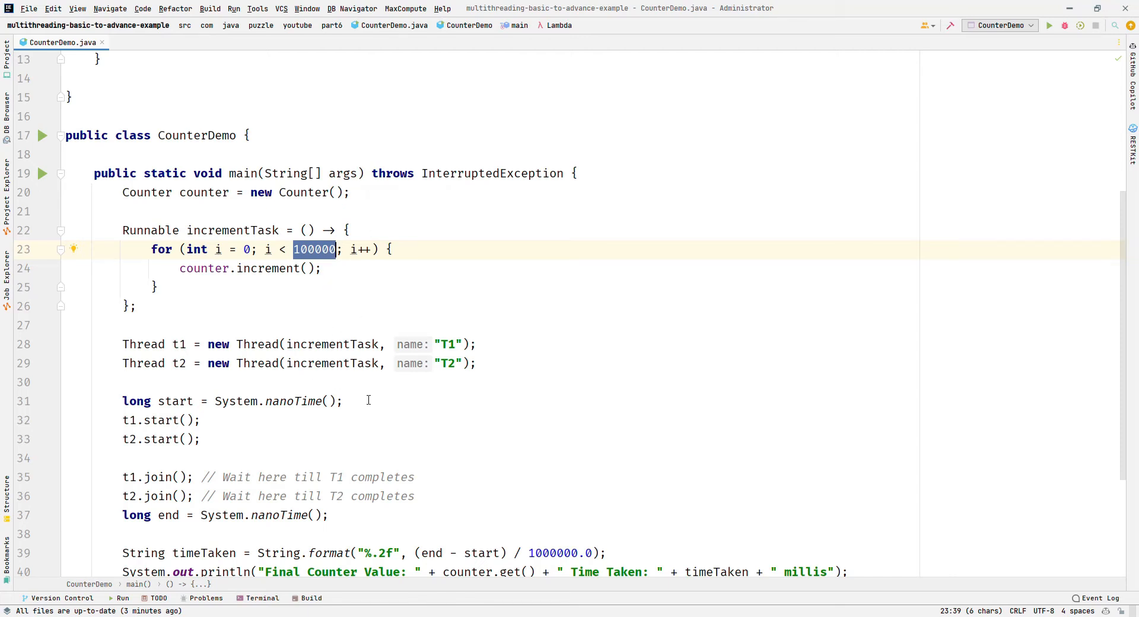
mouse_move(310, 415)
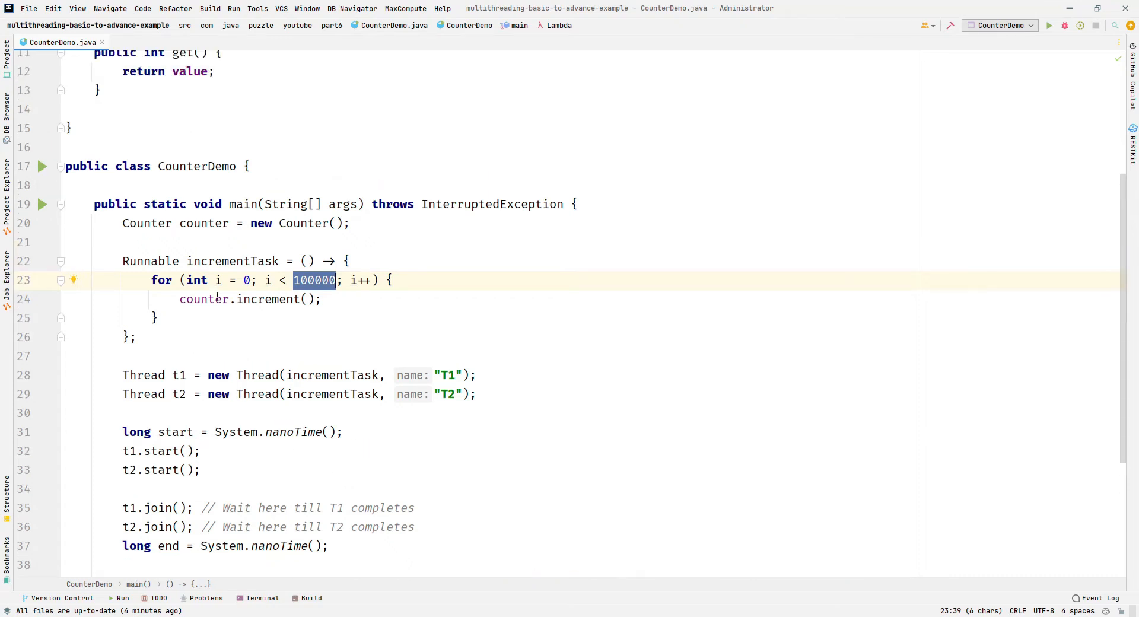
Step: Highlight the incrementTask Runnable block and its use in thread T1
double_click(233, 287)
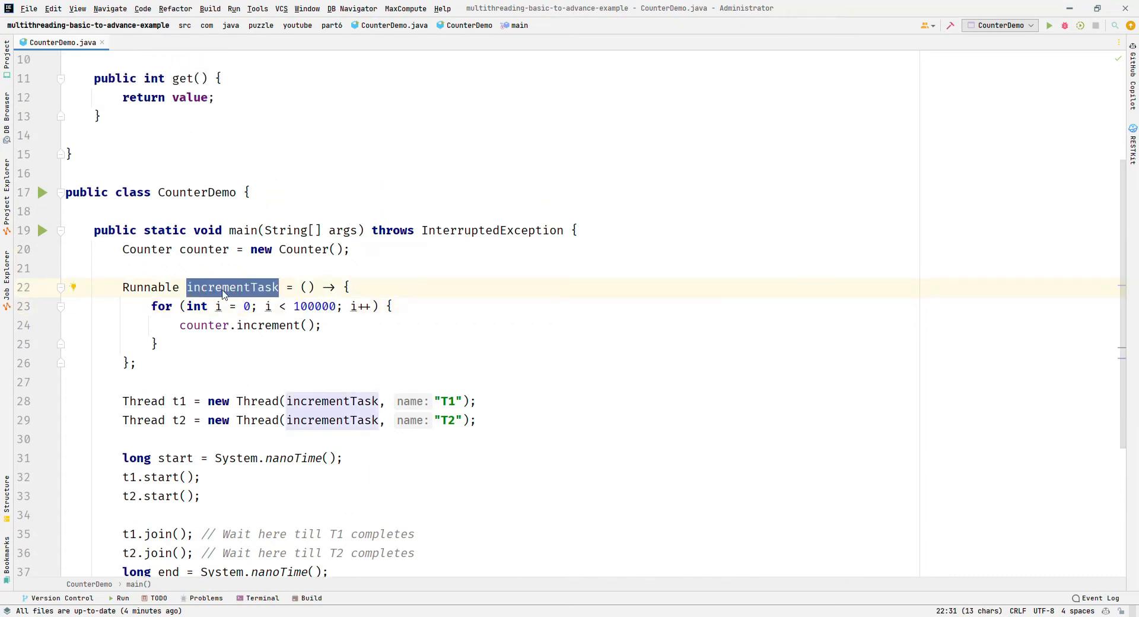
click(123, 287)
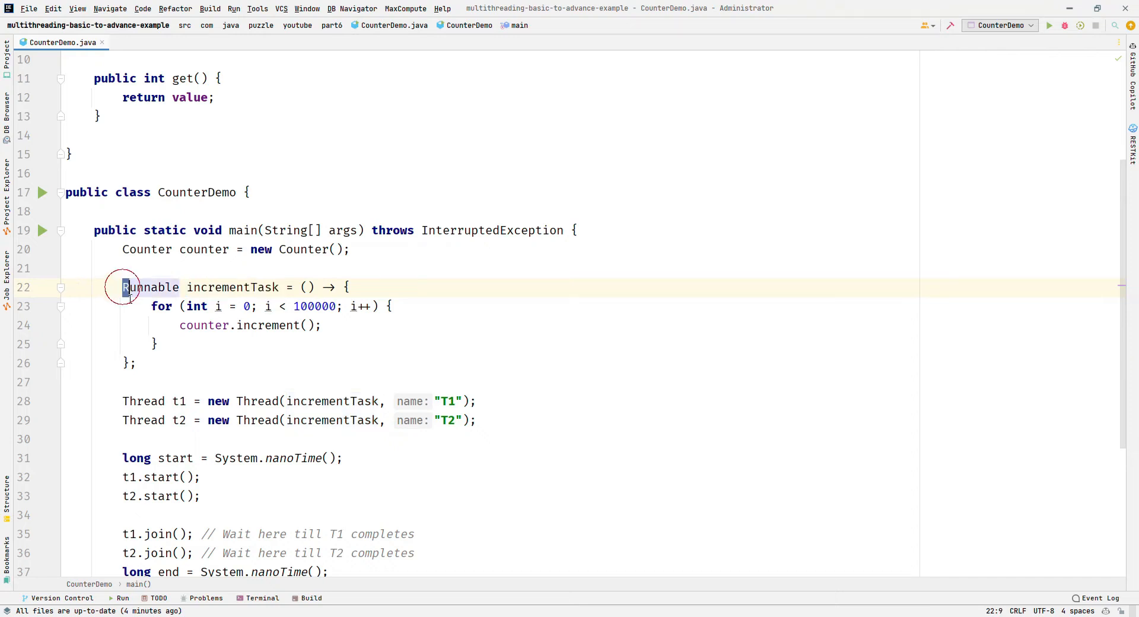
drag(123, 286, 134, 363)
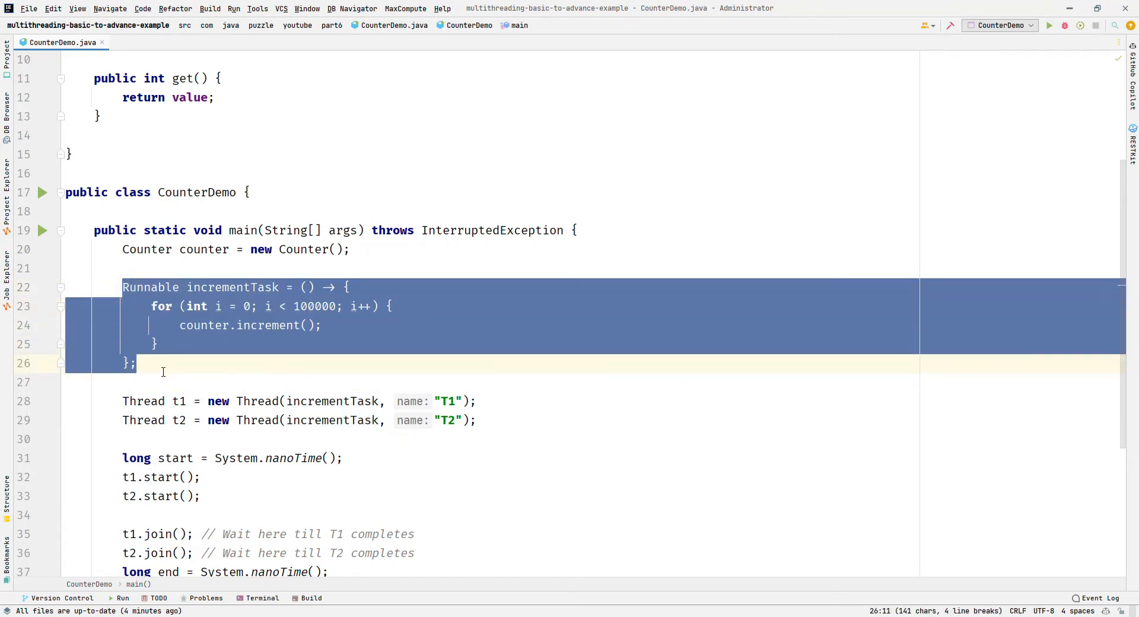
mouse_move(195, 336)
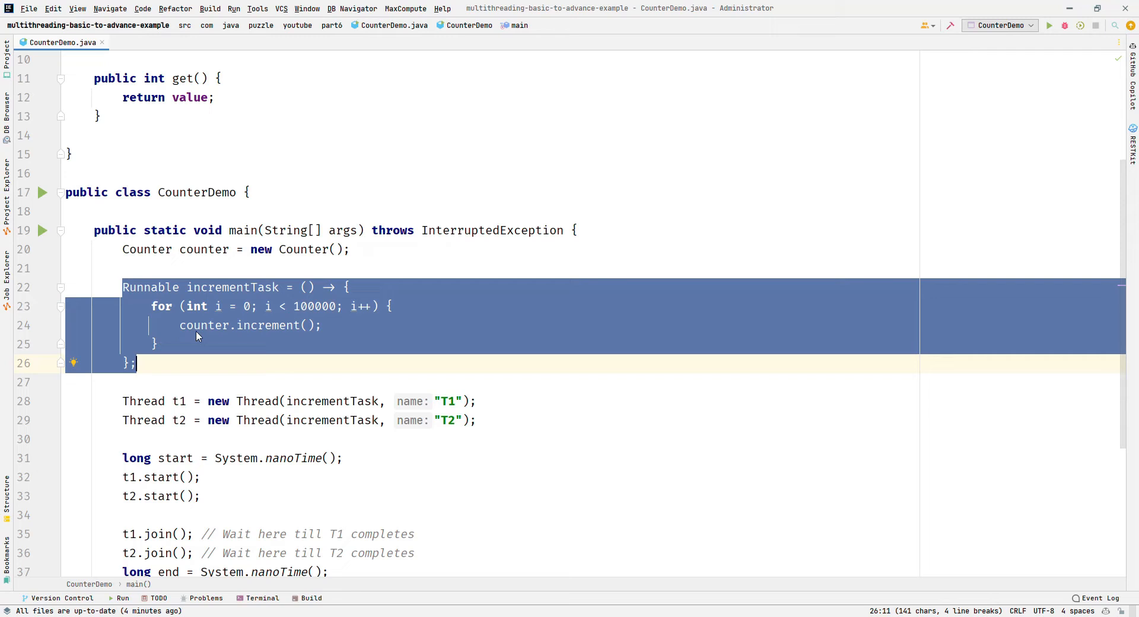
mouse_move(325, 336)
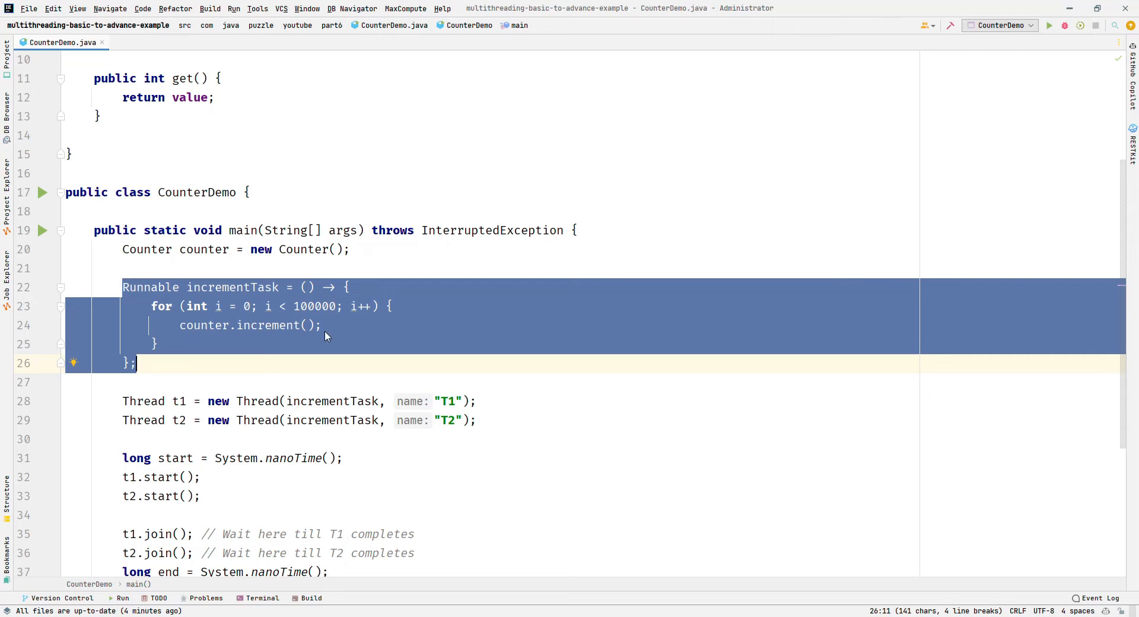
mouse_move(305, 329)
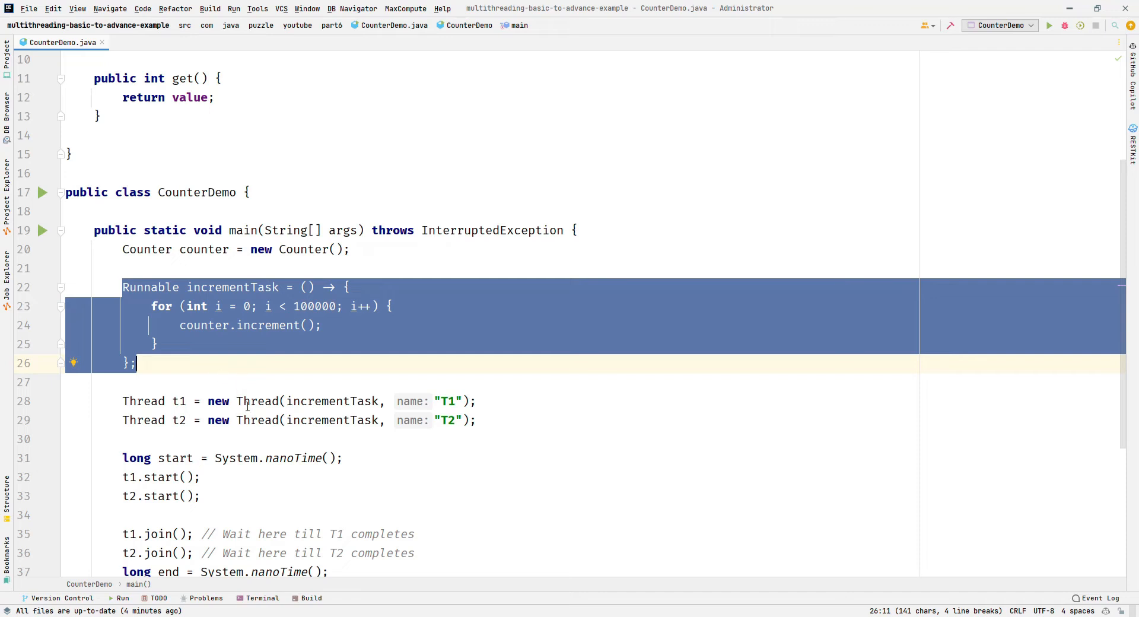
double_click(332, 401)
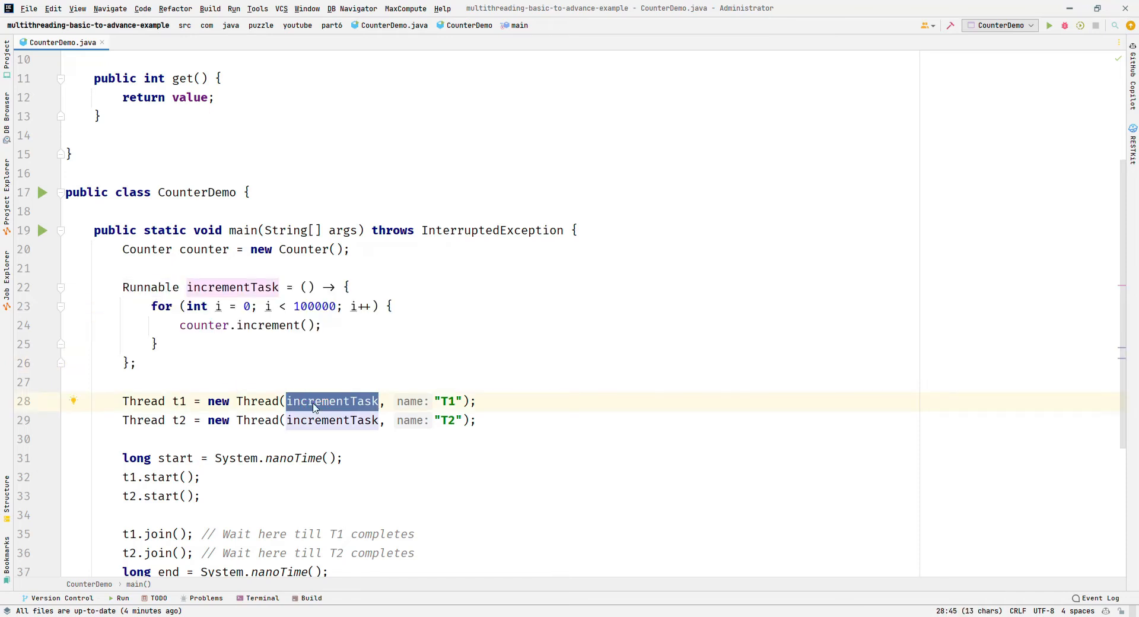
mouse_move(389, 349)
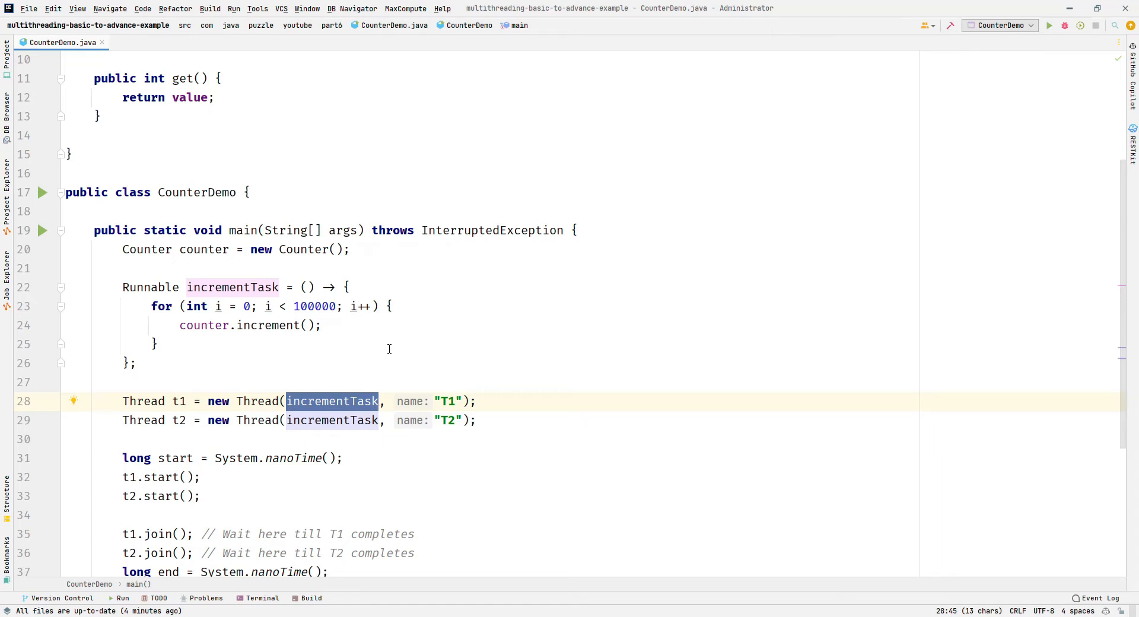
mouse_move(514, 360)
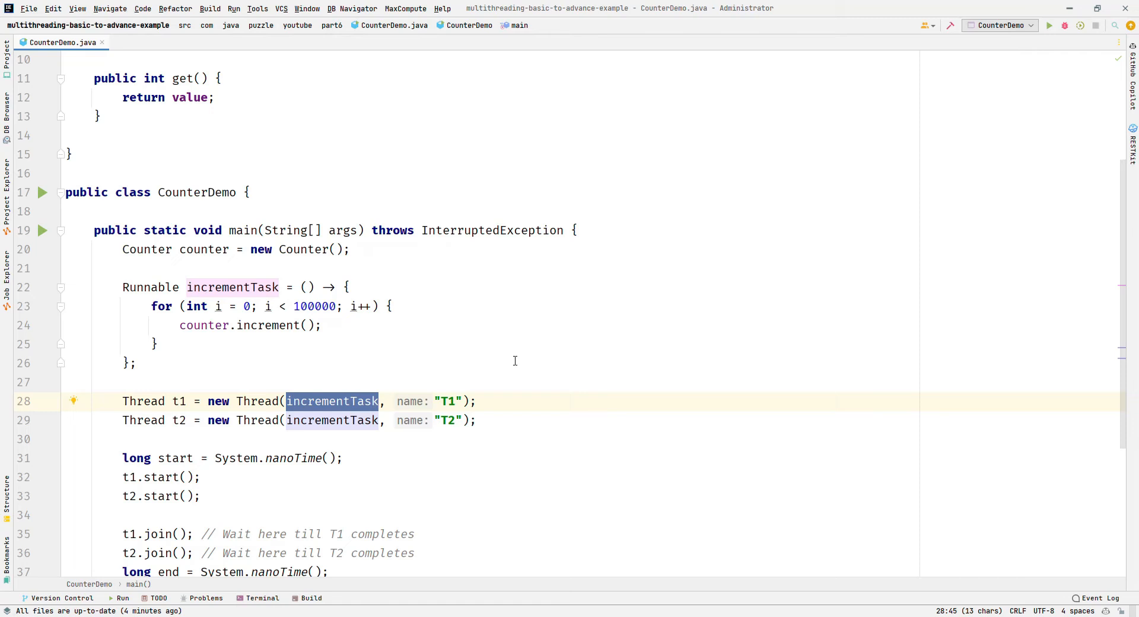
mouse_move(34, 245)
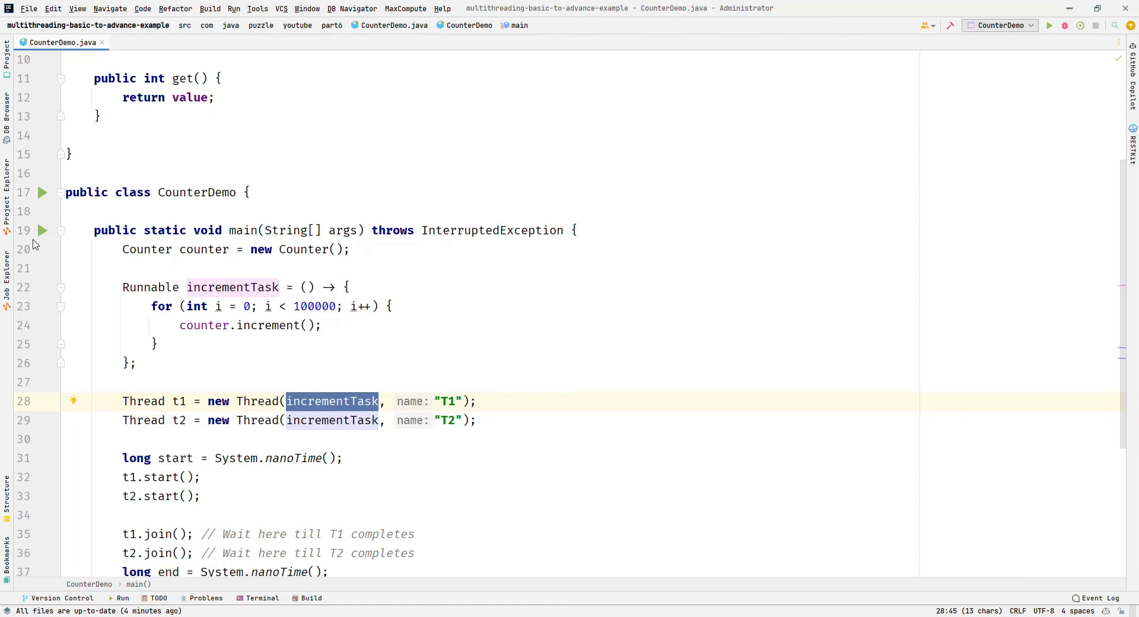
Step: Run CounterDemo main several times, each run printing a different final counter below 200000
click(43, 230)
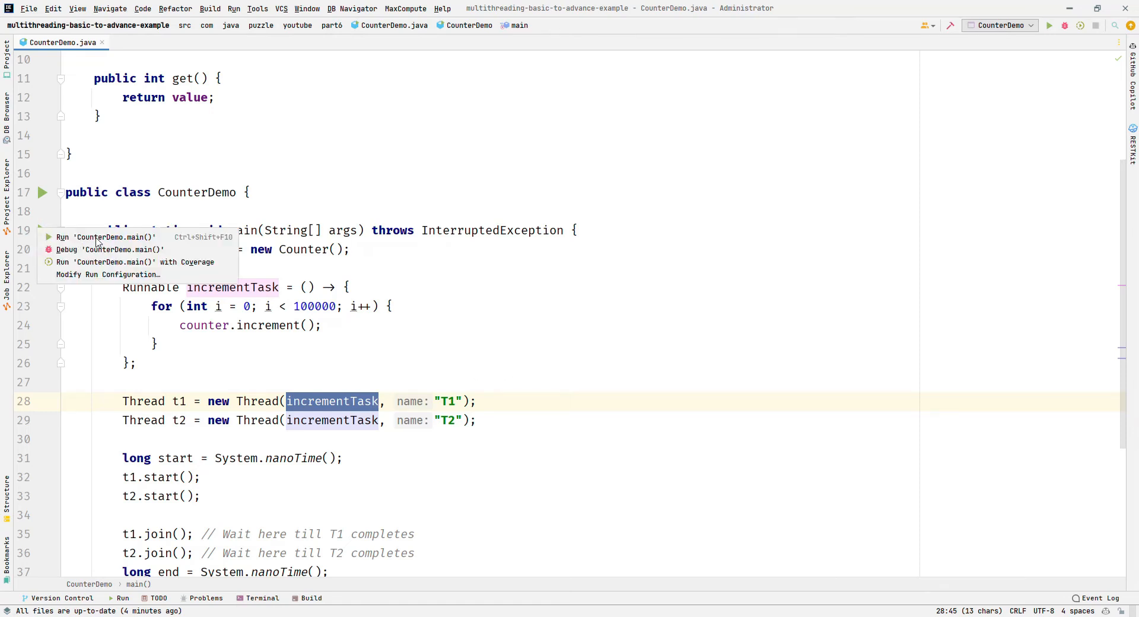
click(107, 238)
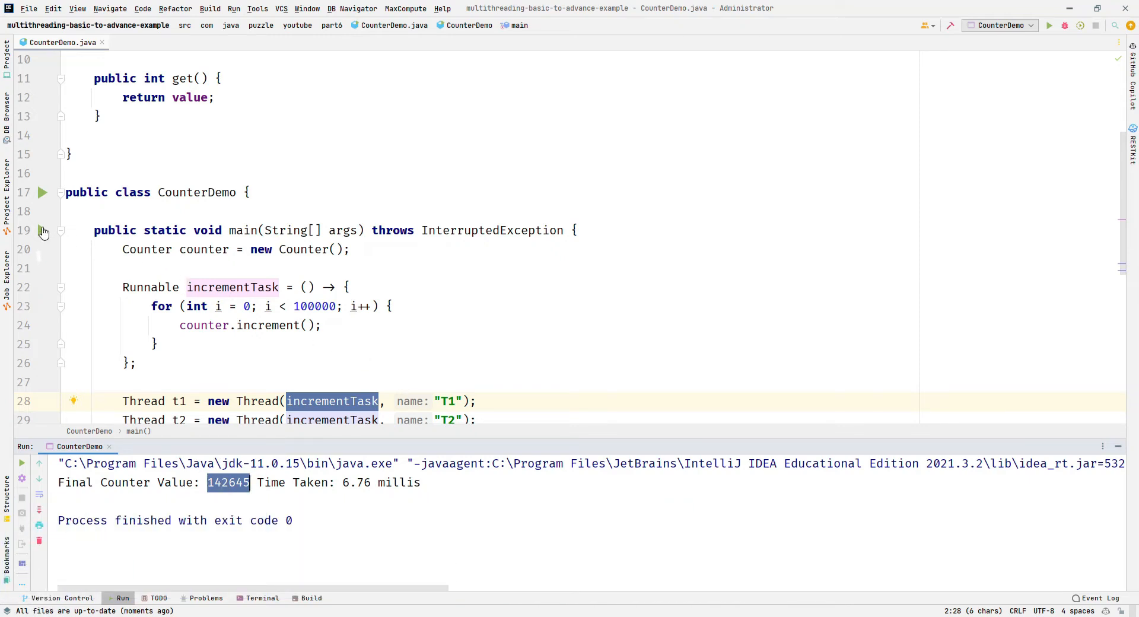
click(1047, 25)
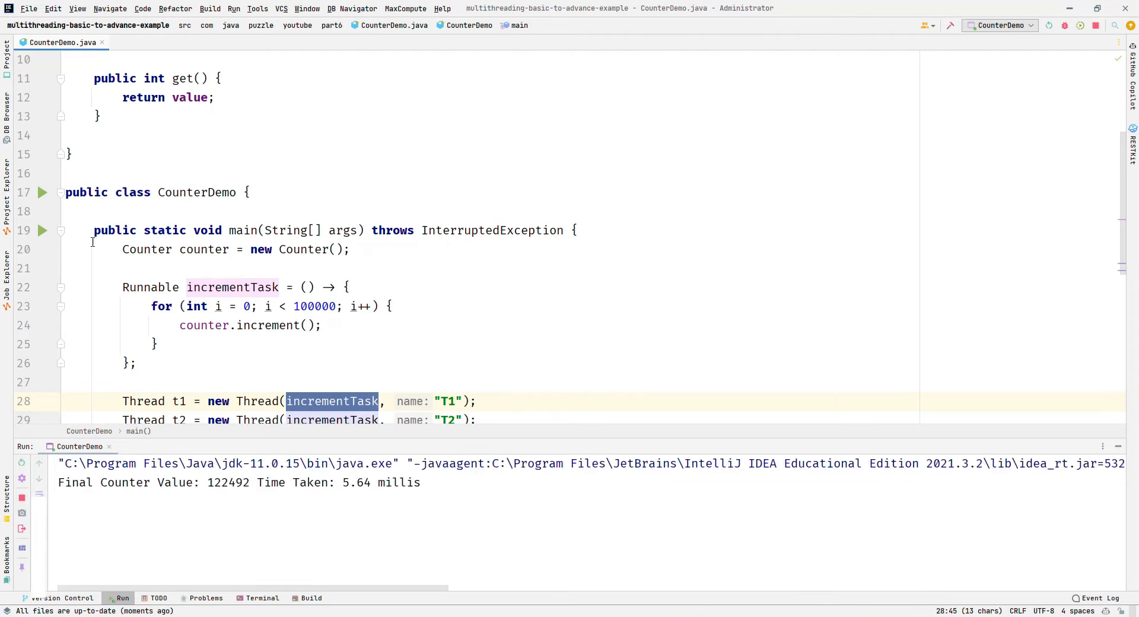
double_click(229, 483)
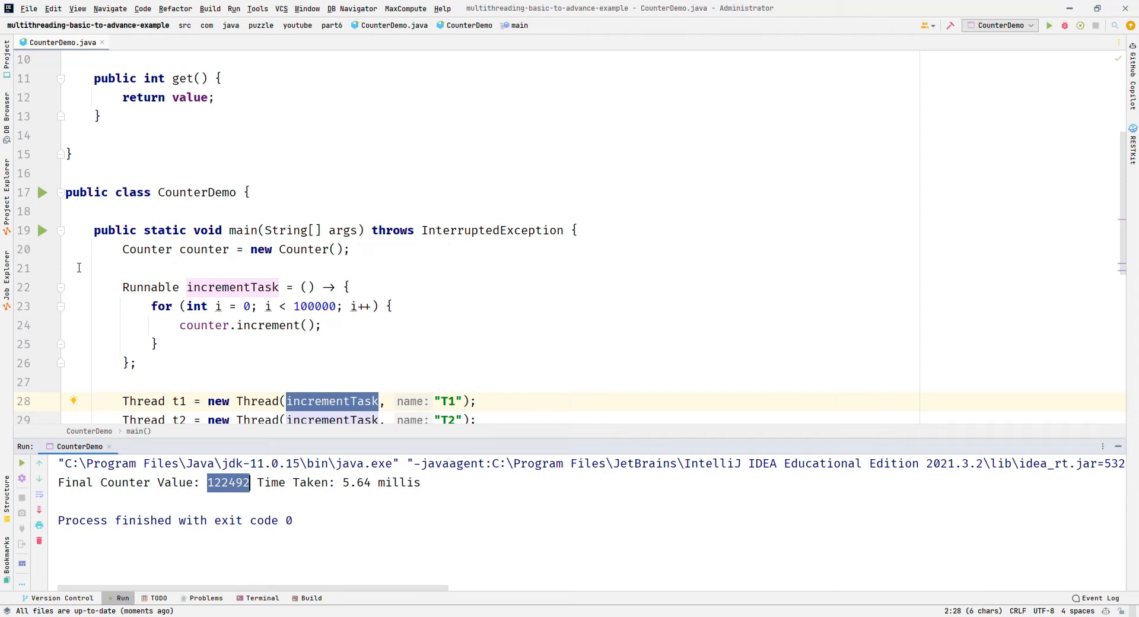
click(1047, 25)
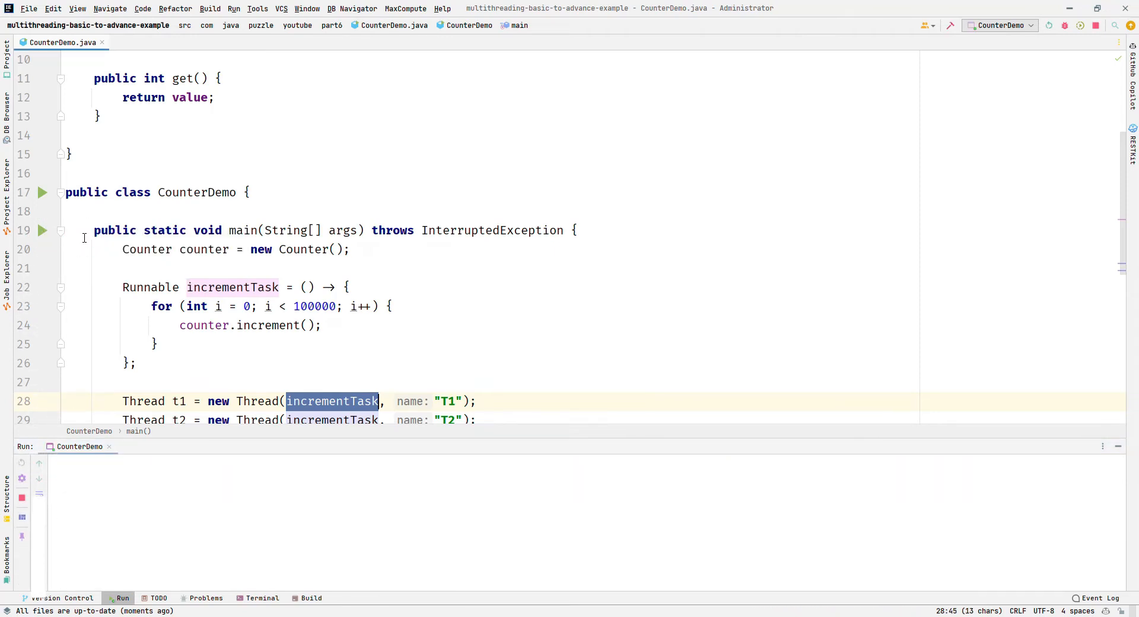
click(1048, 25)
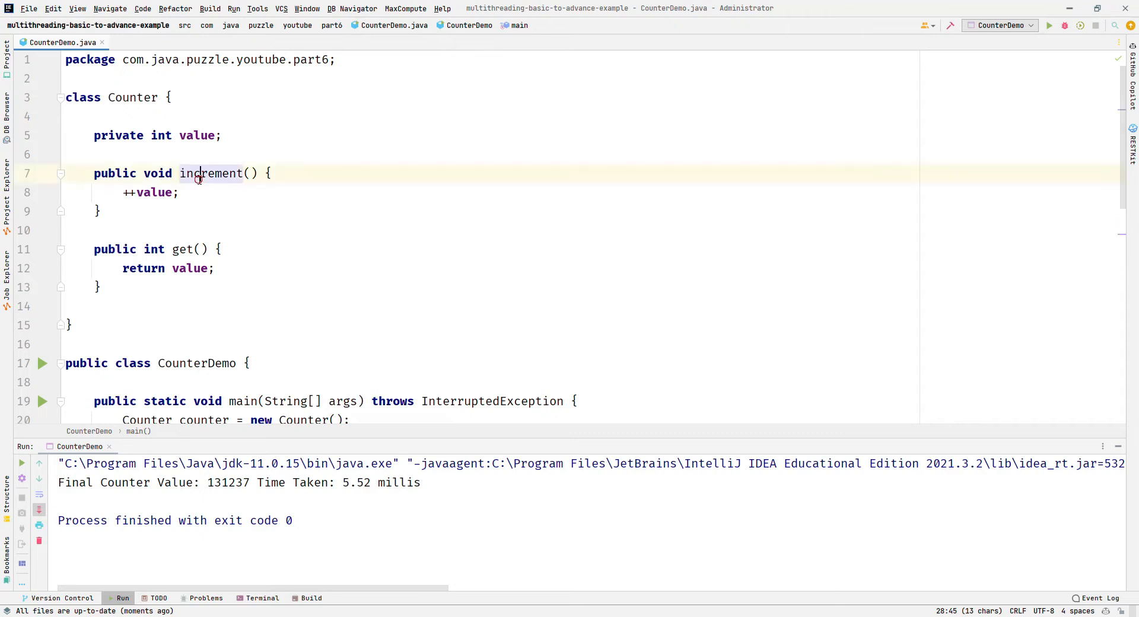
Step: Highlight value in the ++value statement of Counter.increment
double_click(153, 192)
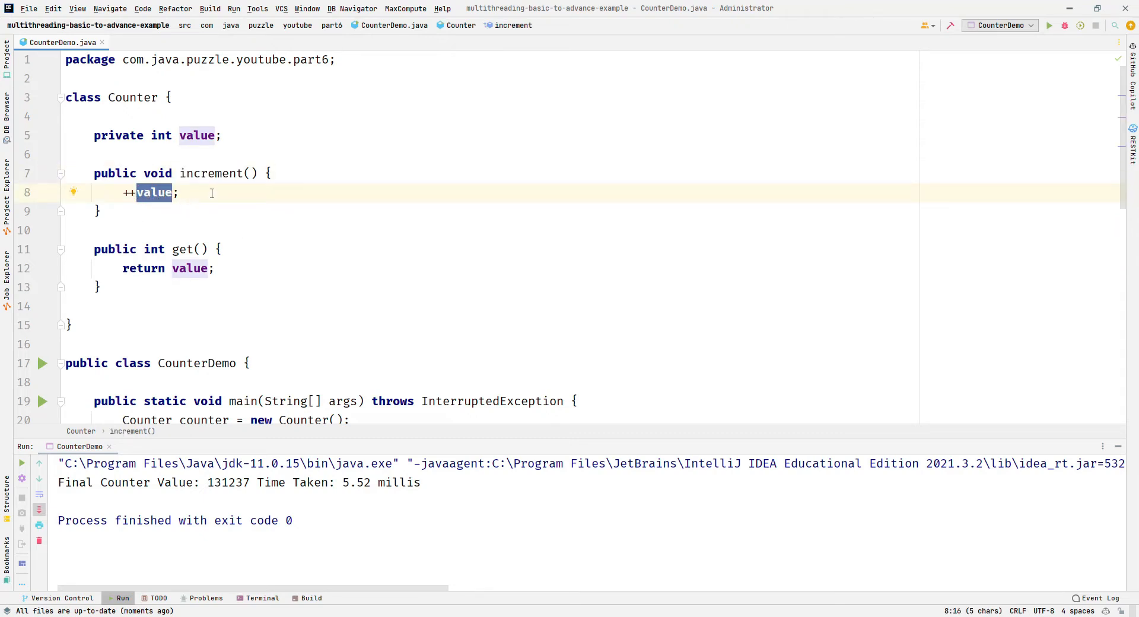
mouse_move(248, 215)
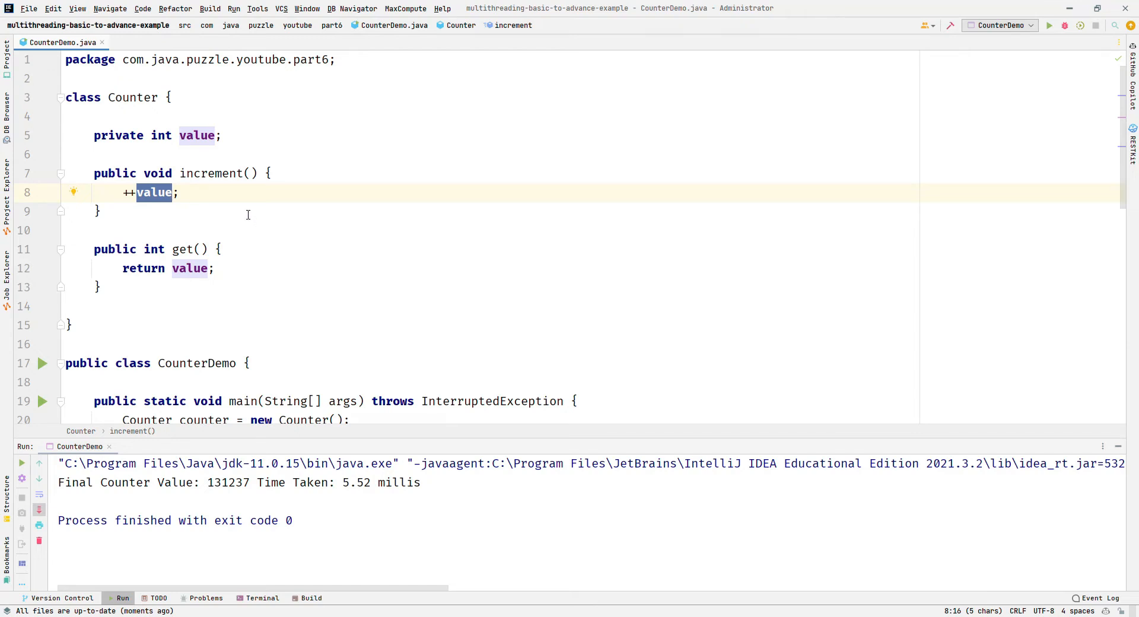
mouse_move(232, 178)
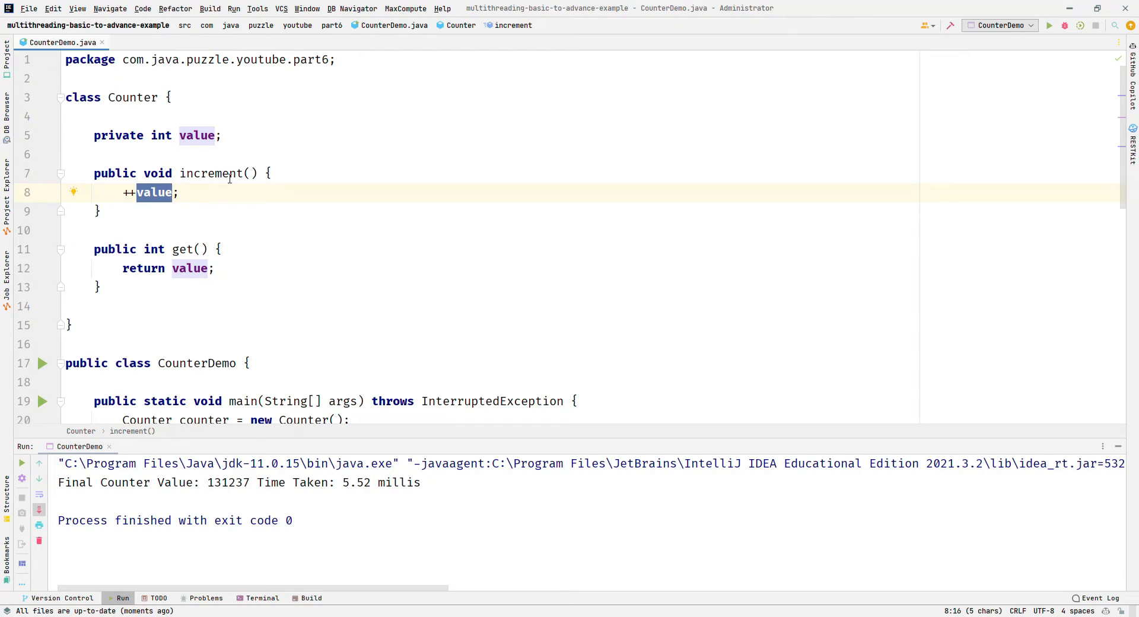
mouse_move(211, 173)
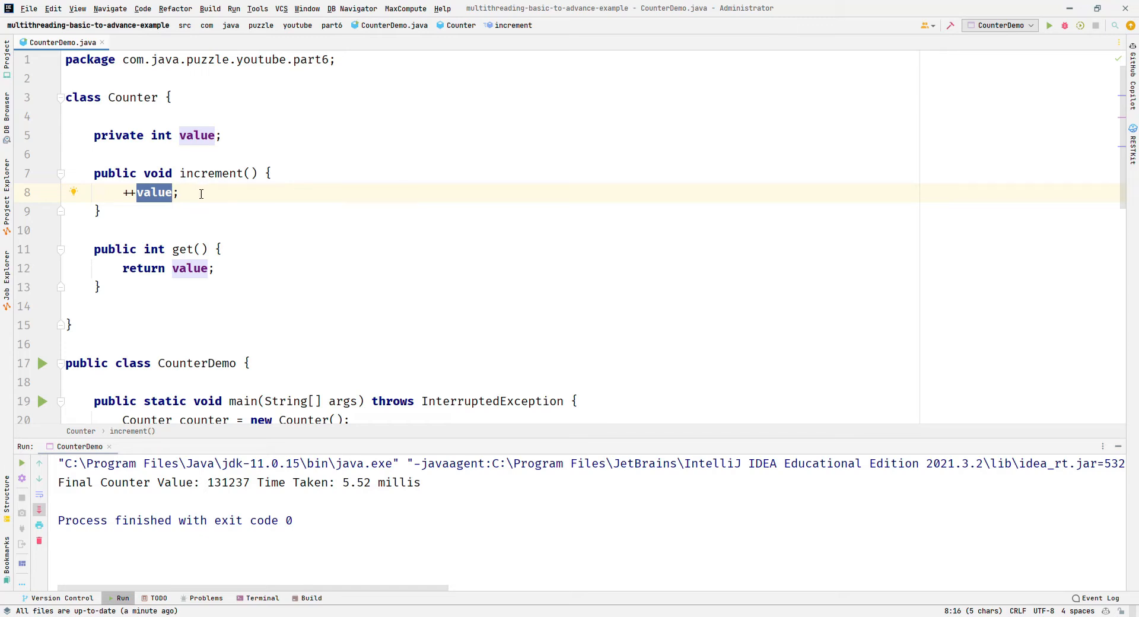
mouse_move(115, 203)
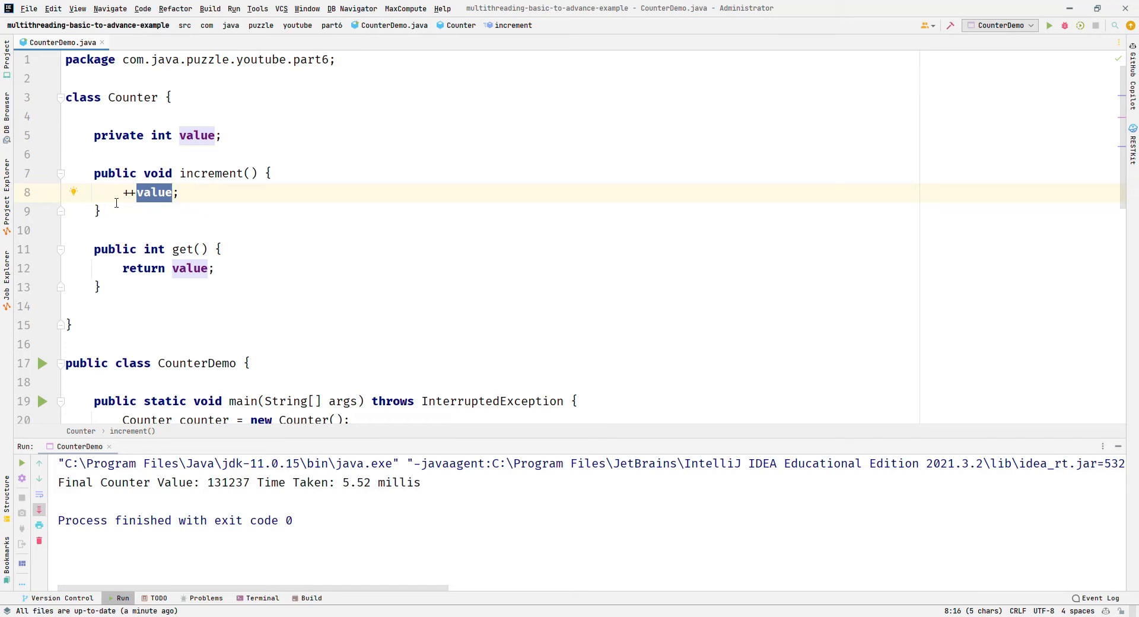
mouse_move(205, 196)
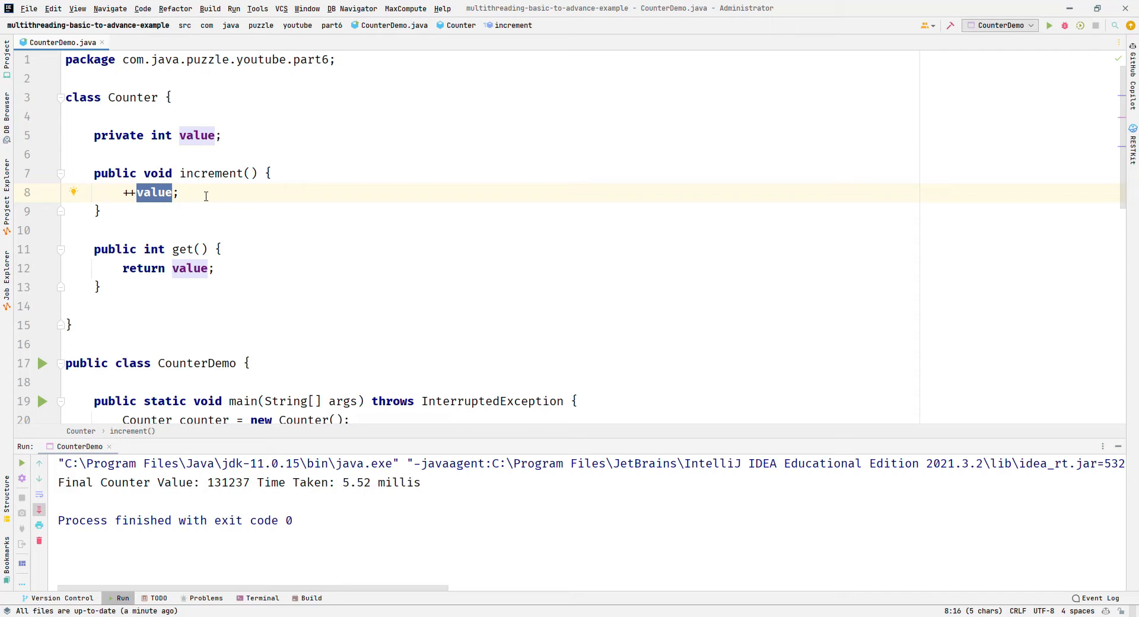
mouse_move(205, 210)
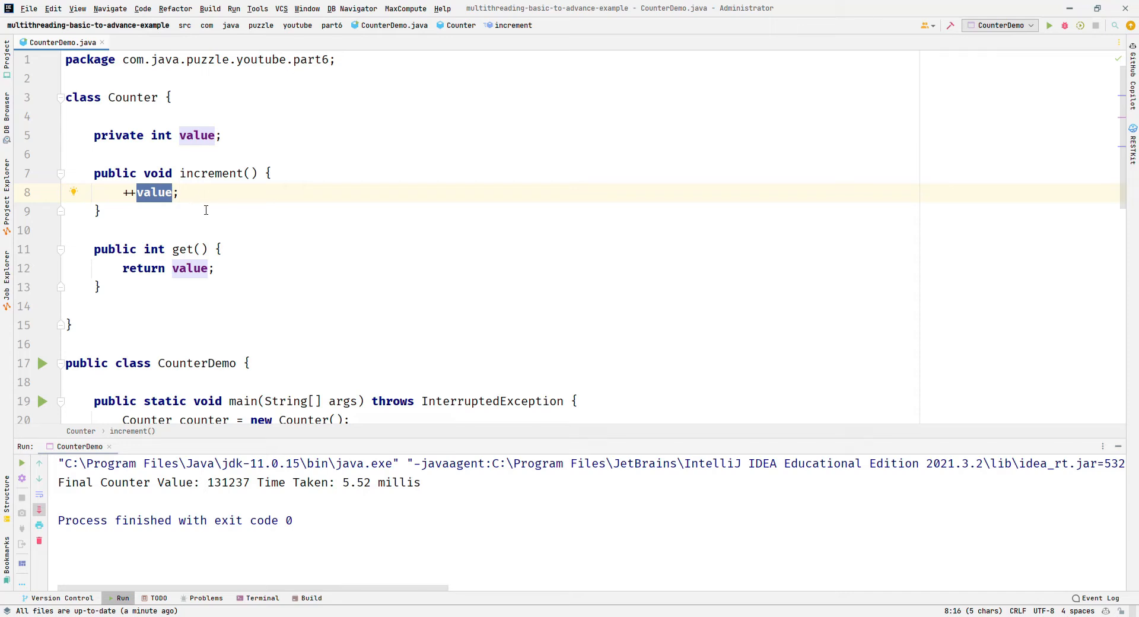
mouse_move(297, 218)
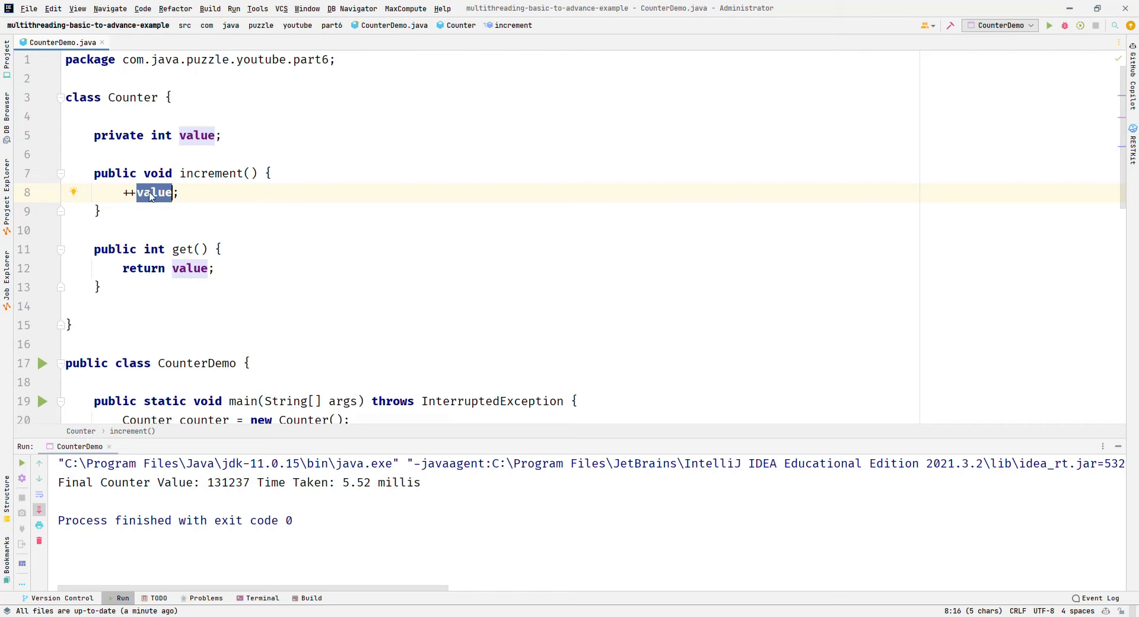
mouse_move(155, 192)
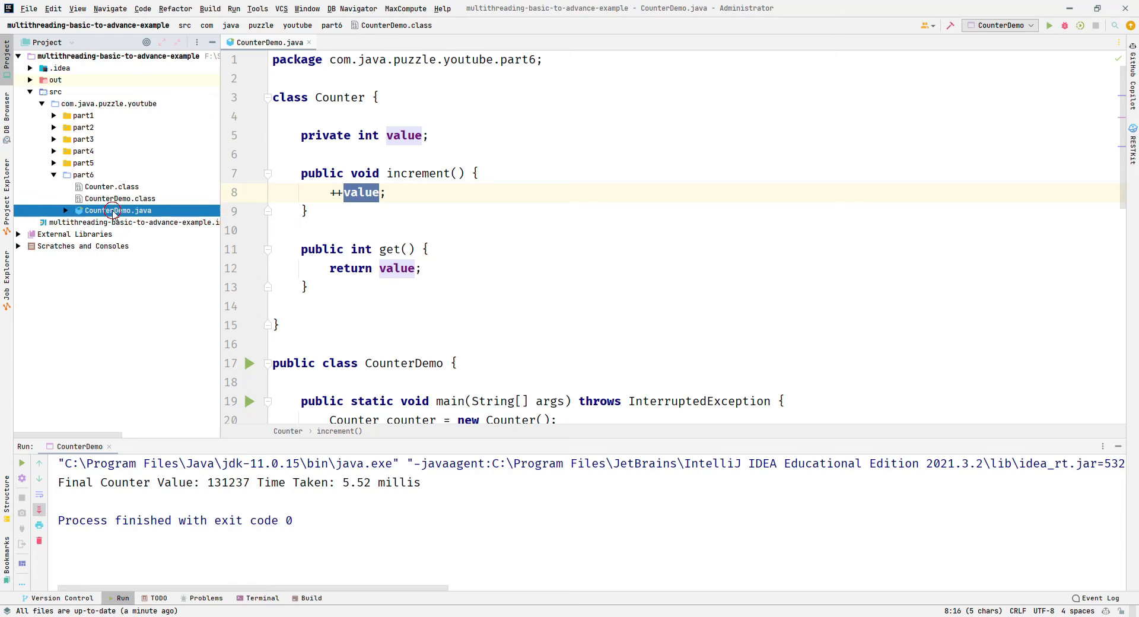
Step: Compile CounterDemo.java with javac in the Command Prompt
right_click(117, 210)
text(j)
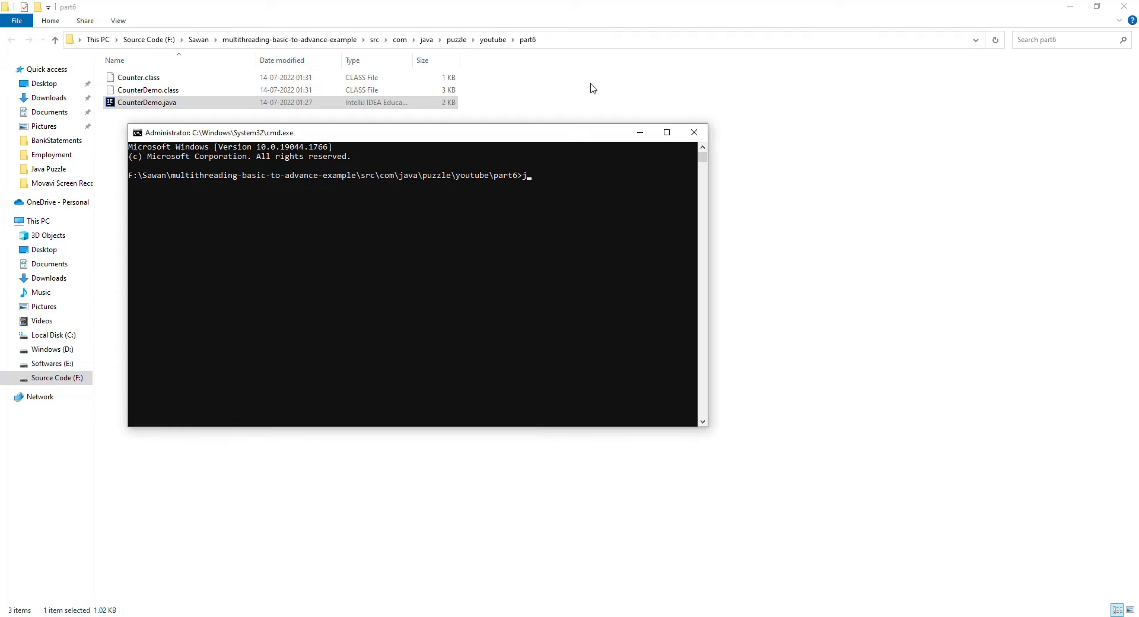
text(avac)
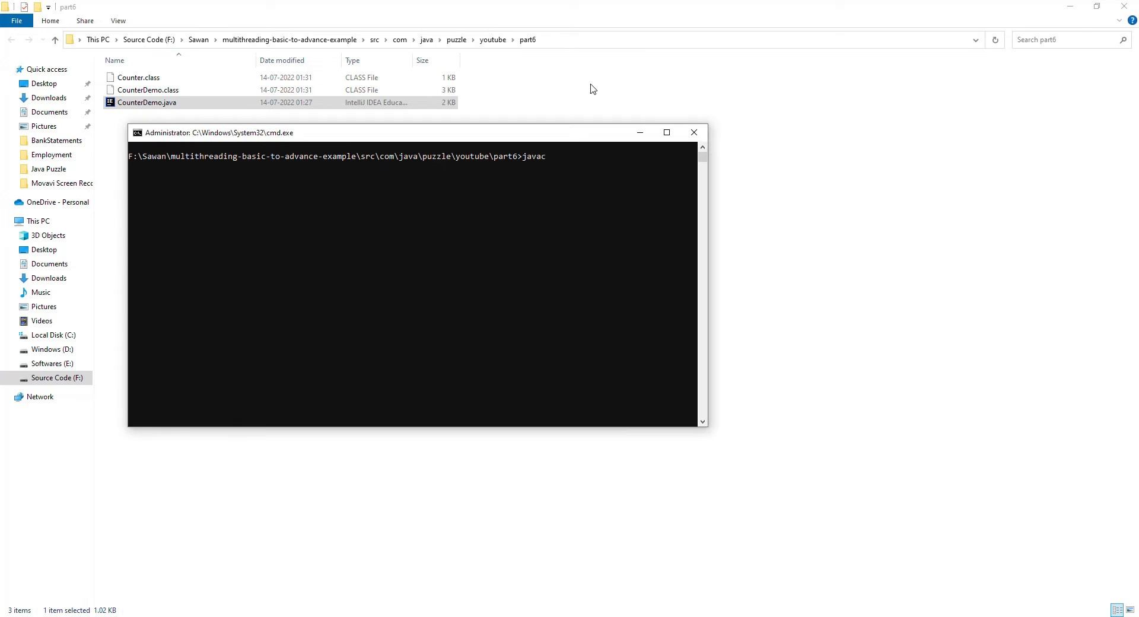
text(Co)
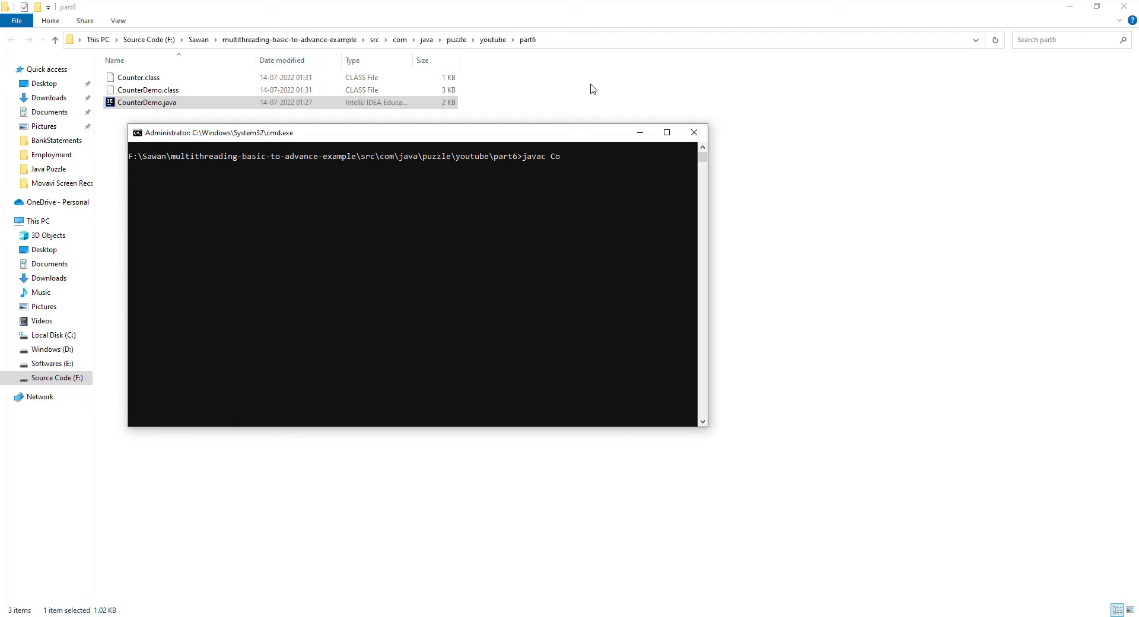
text(unterDemo.class)
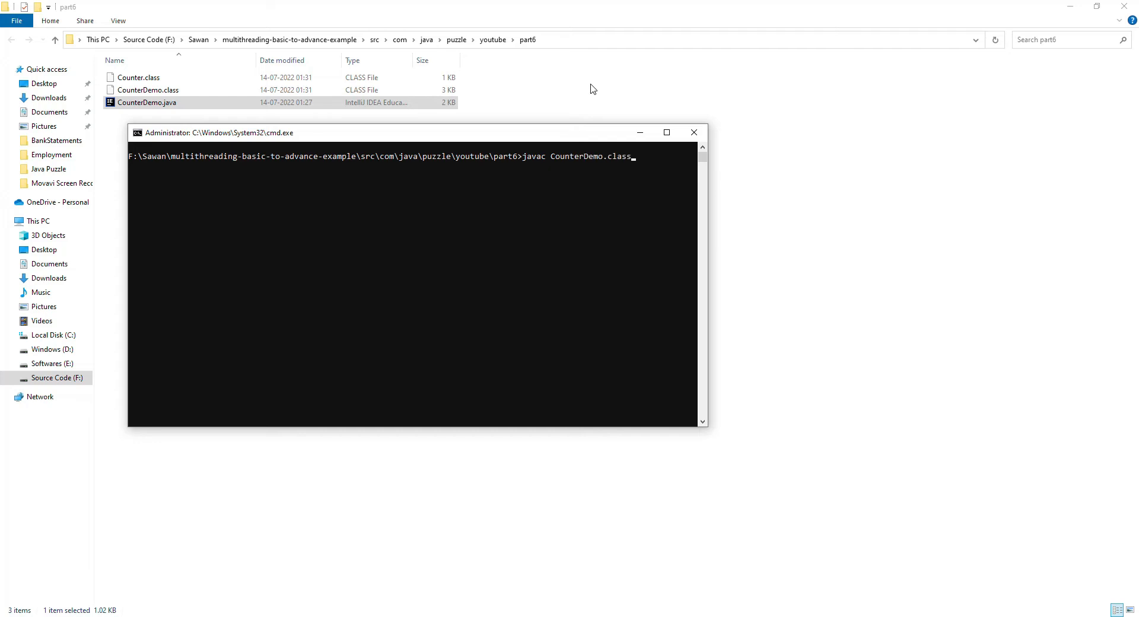
key(Backspace)
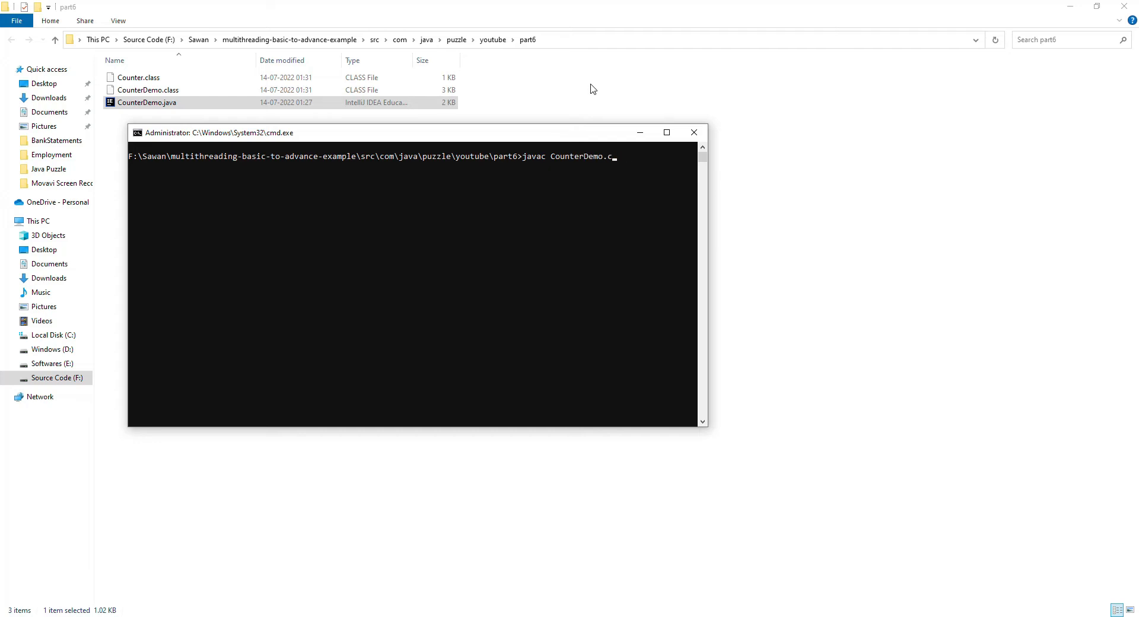
text(java)
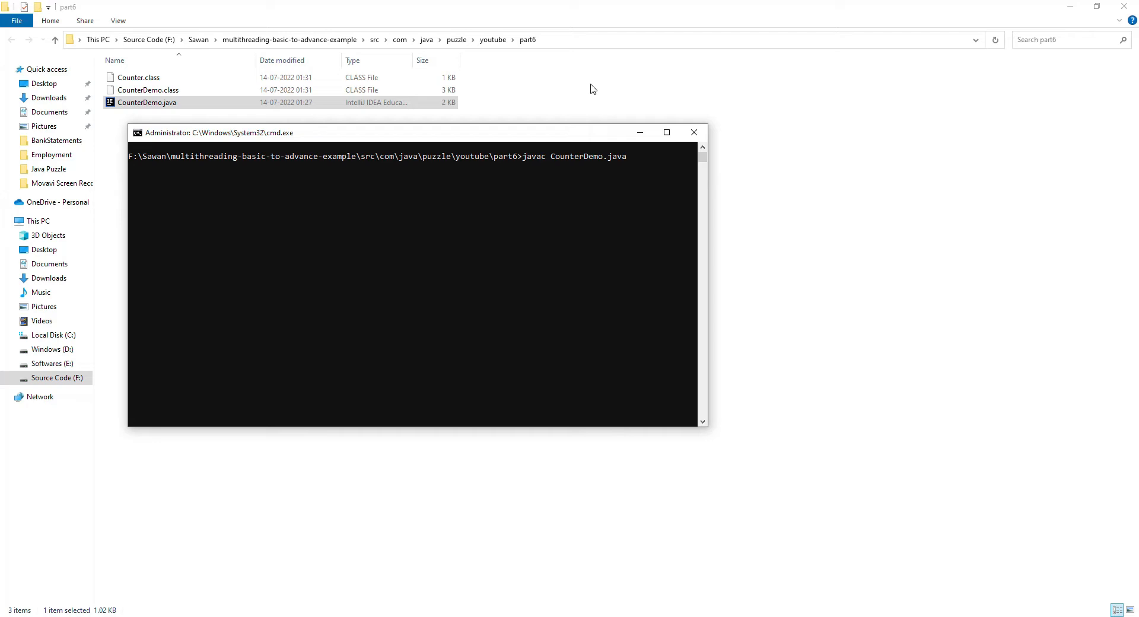
key(Return)
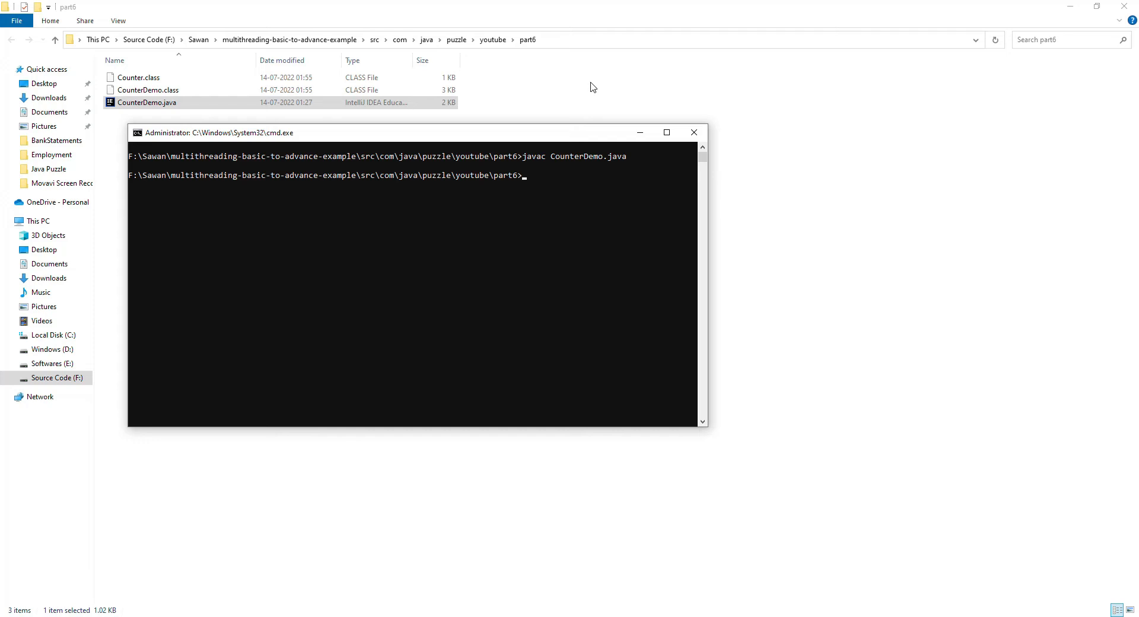
Step: Disassemble Counter.class with javap -c to show increment's bytecode
text(javap)
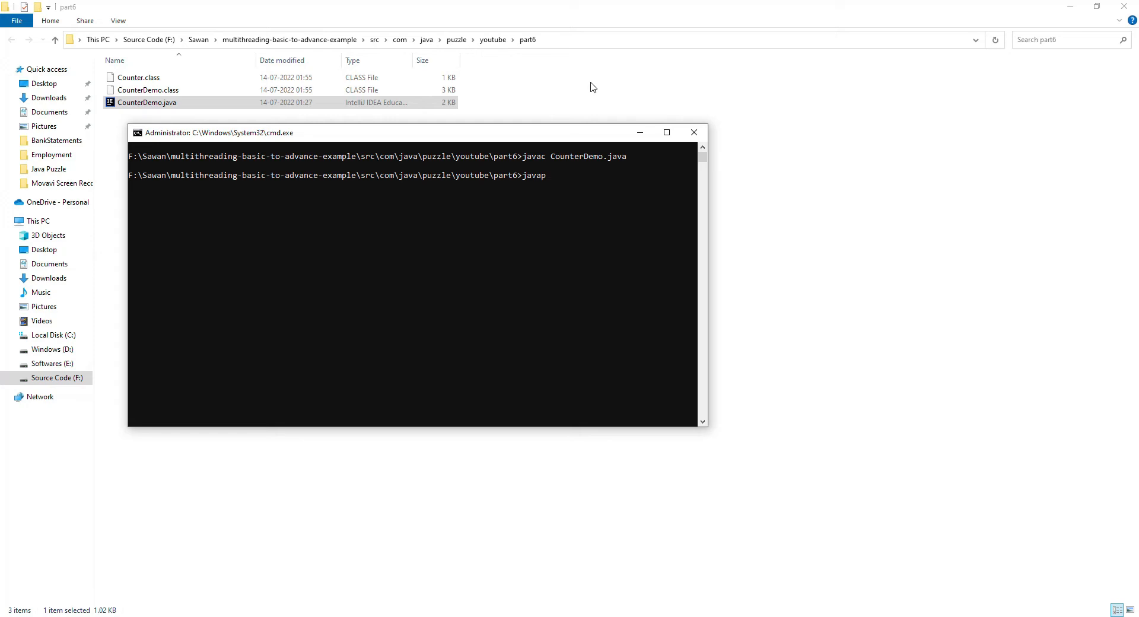
text(-c)
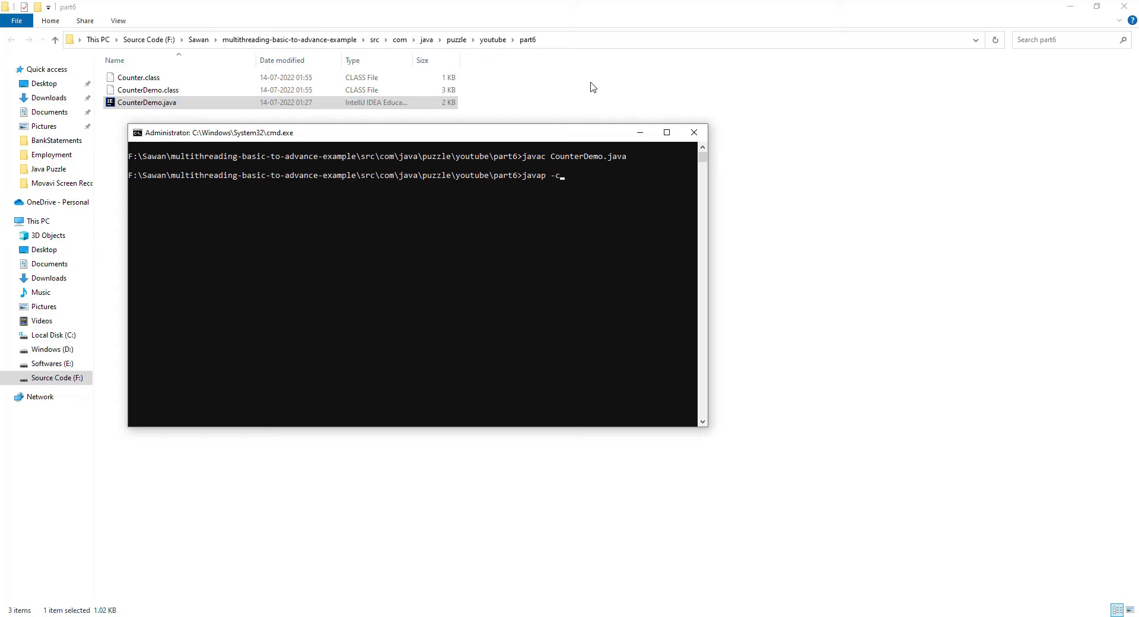
text(Count)
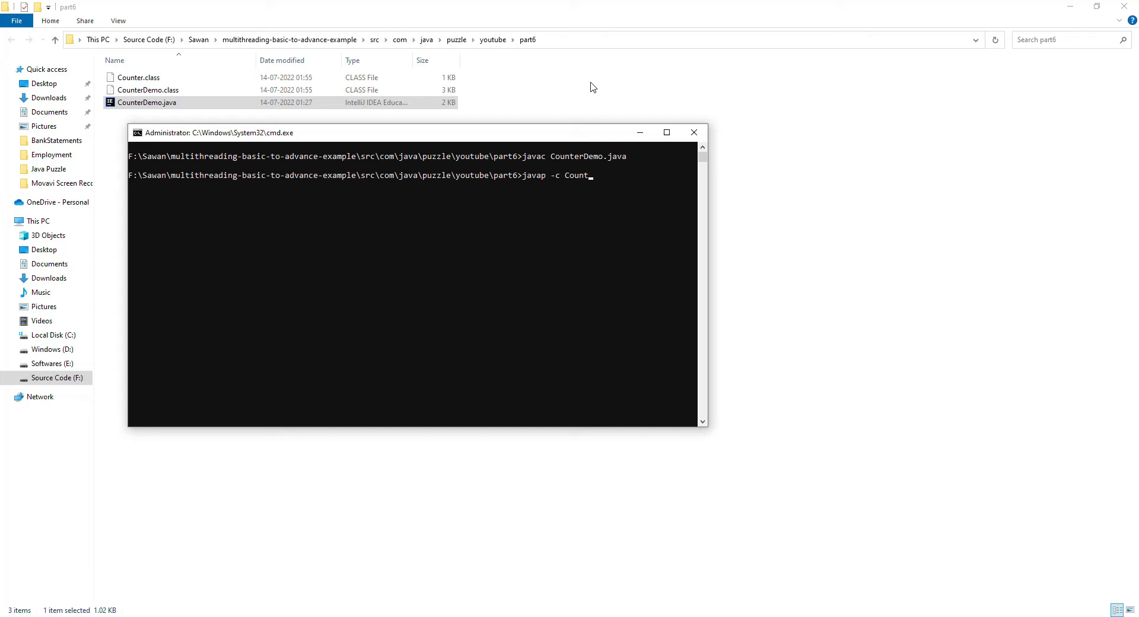
text(er.class)
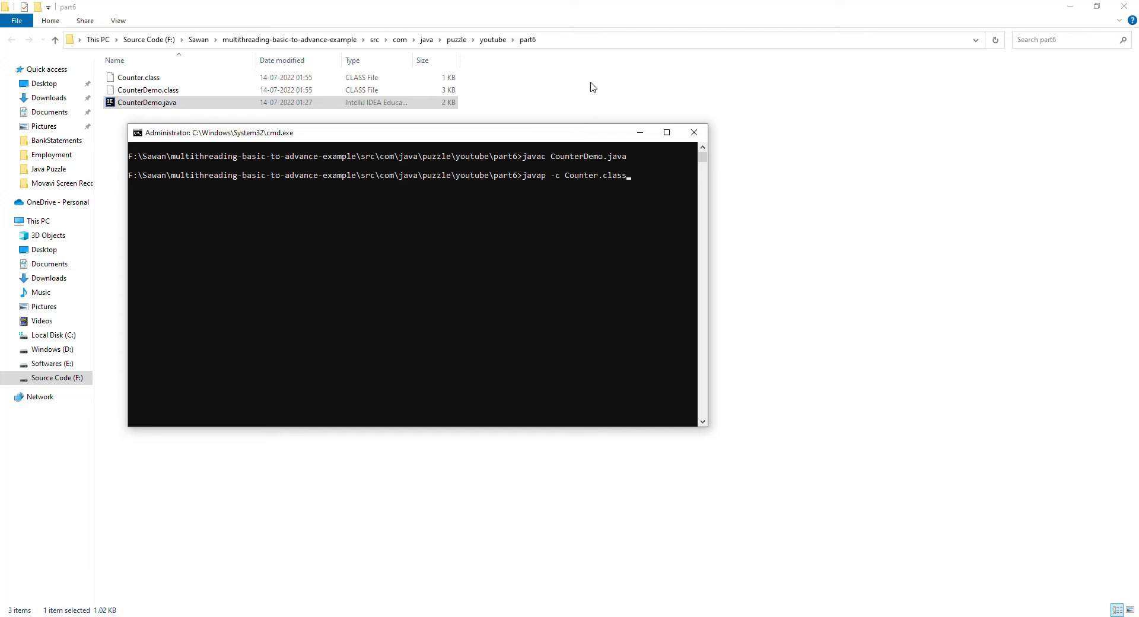
key(Return)
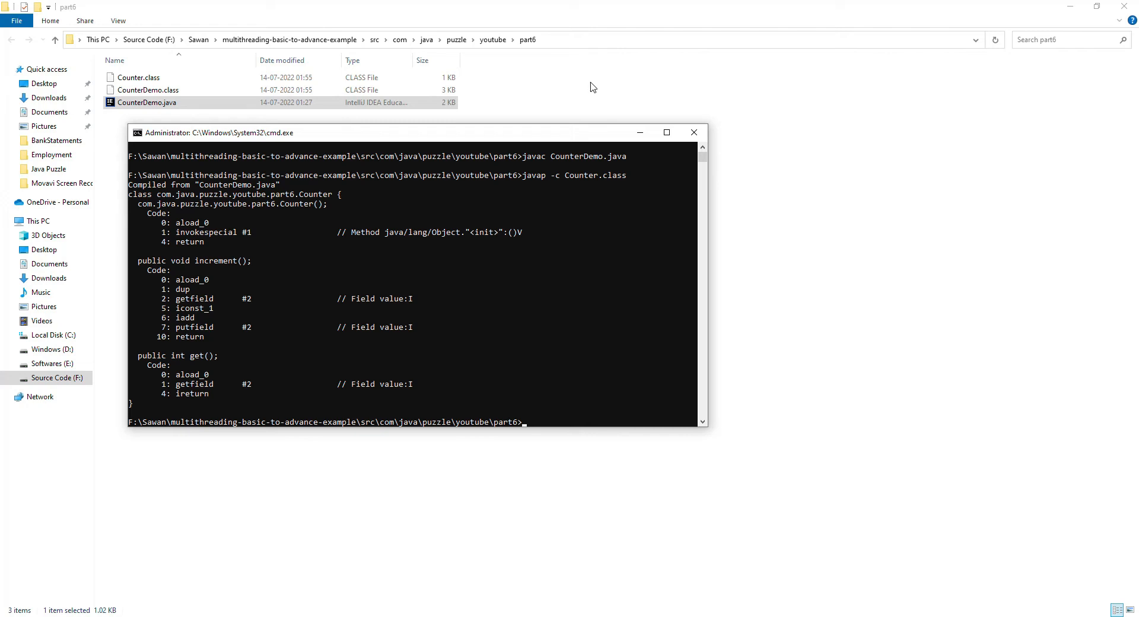
mouse_move(330, 279)
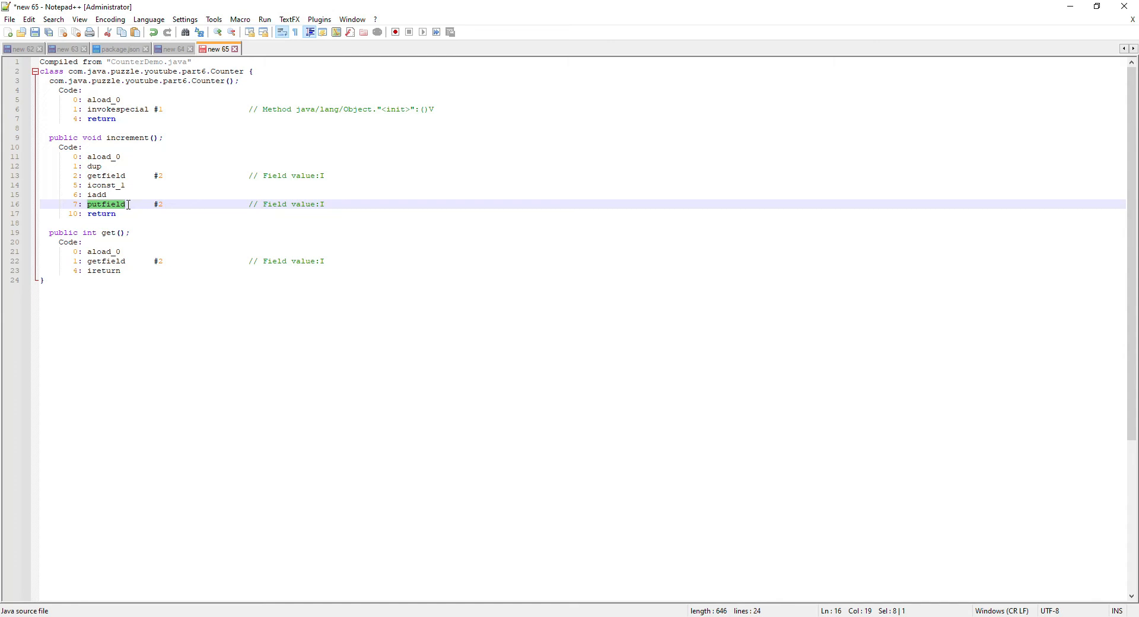
mouse_move(637, 572)
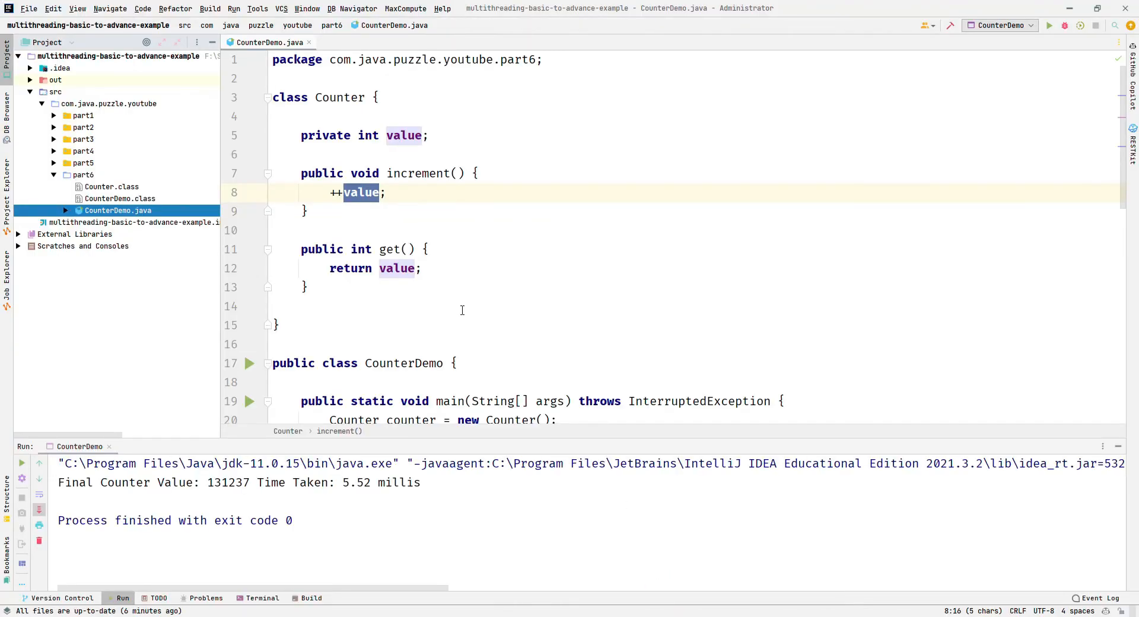
Step: Scroll CounterDemo.java down to the main method with threads T1 and T2
scroll(down, 3)
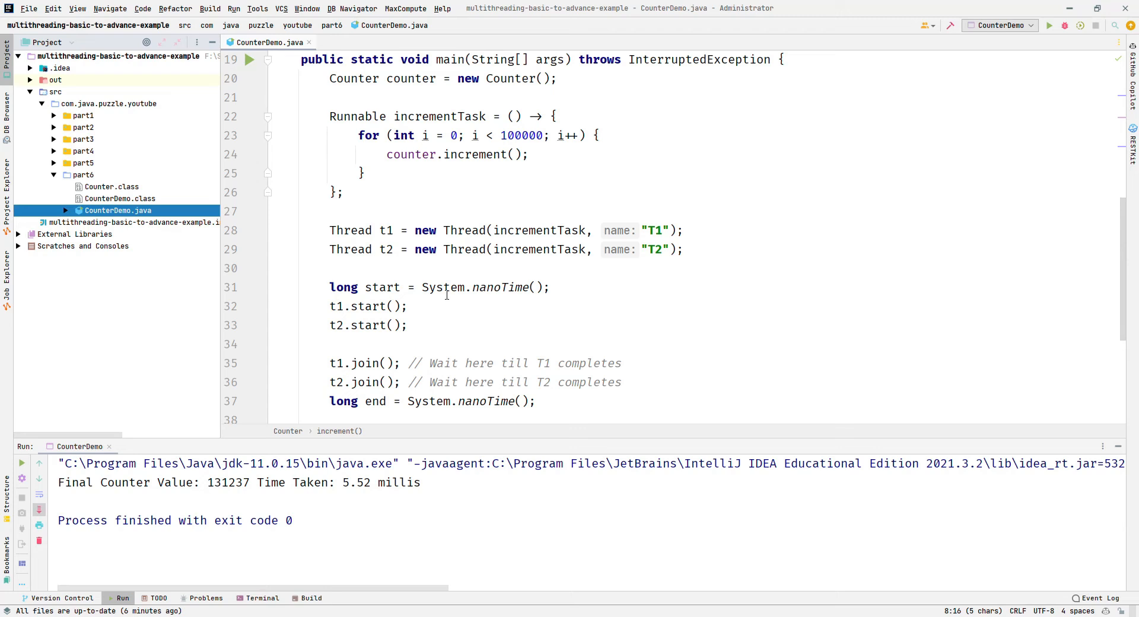
mouse_move(463, 250)
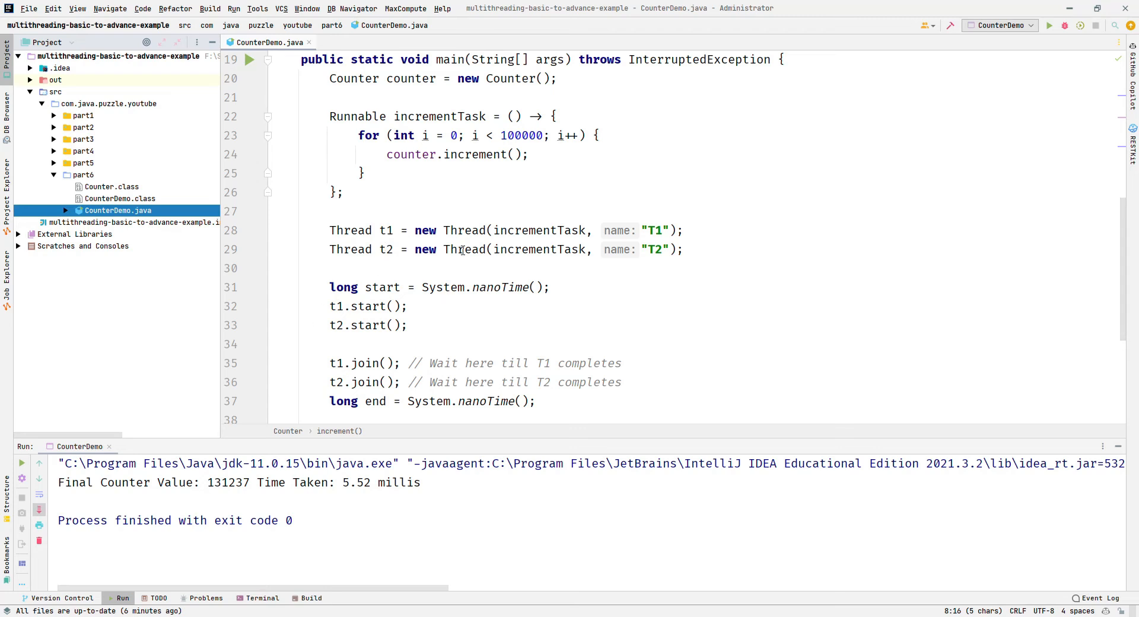
mouse_move(464, 249)
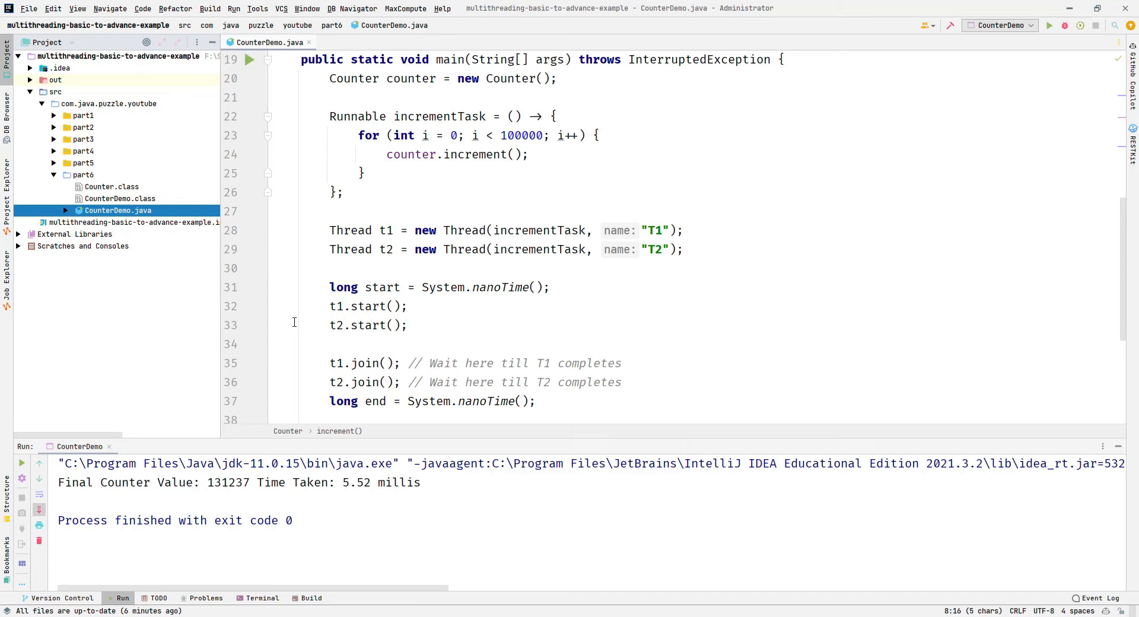
Step: Scroll to the end of main showing the timing and final counter print
scroll(down, 3)
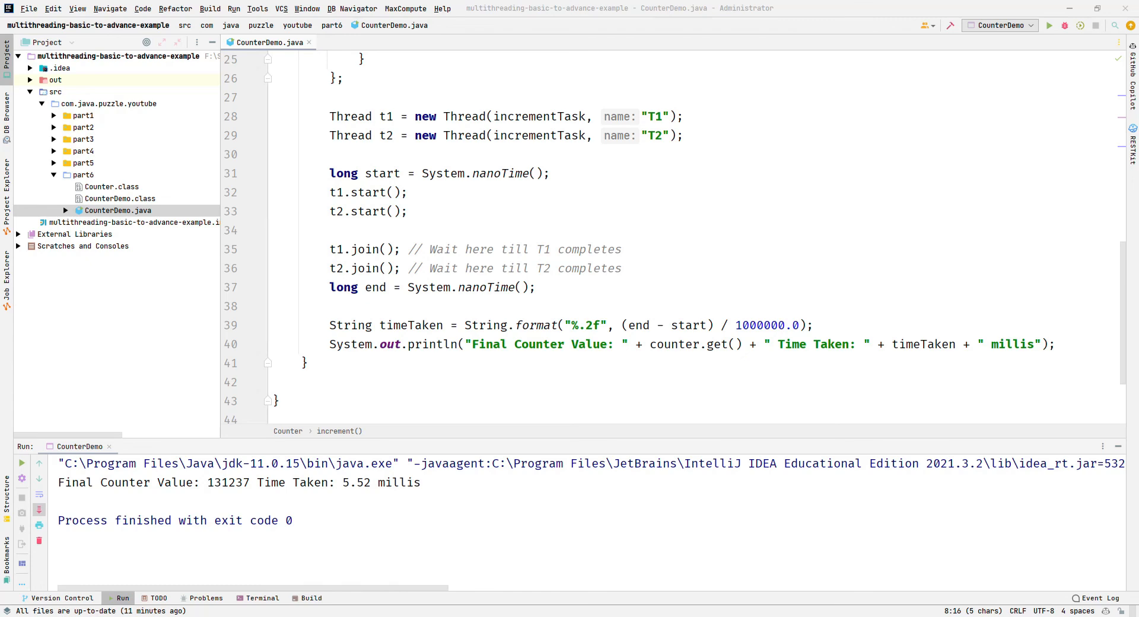
mouse_move(741, 528)
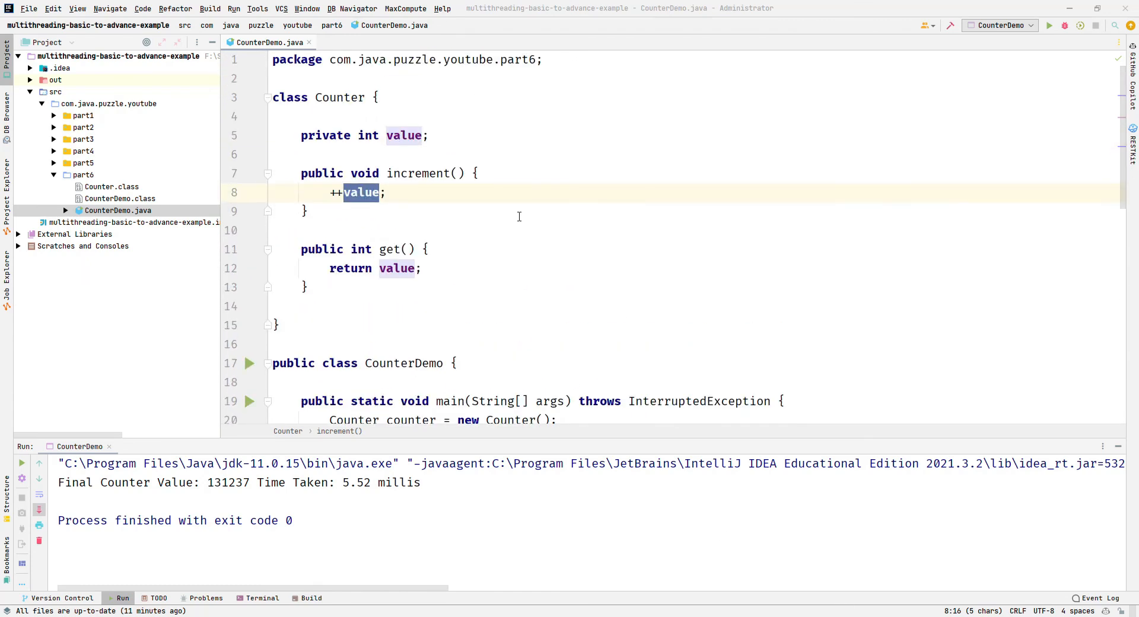
mouse_move(359, 172)
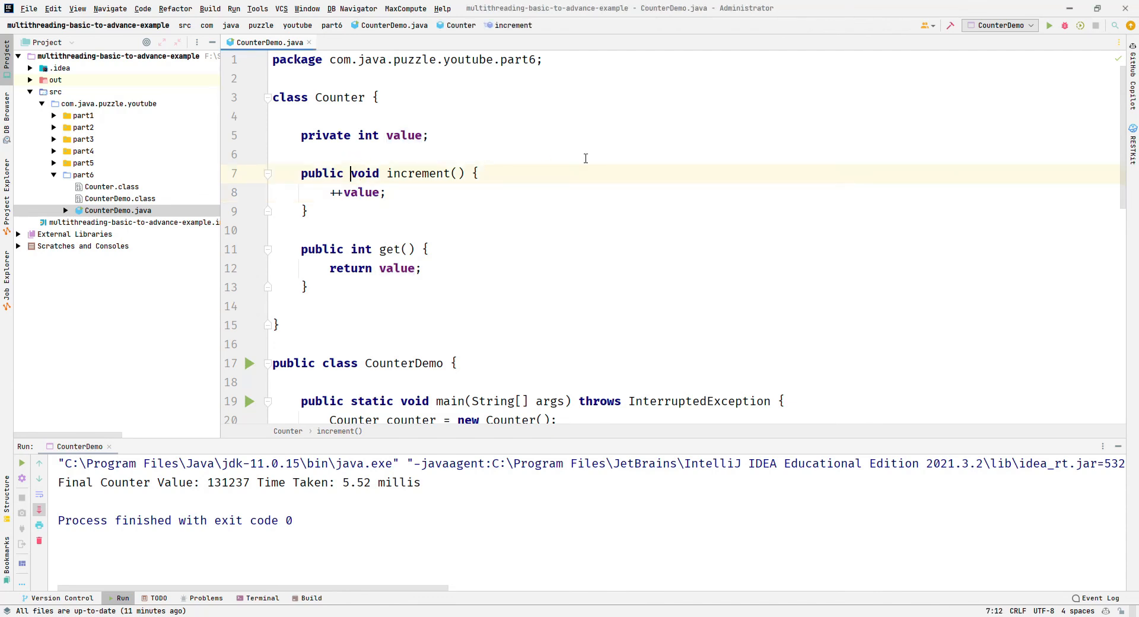
Step: Add the synchronized keyword to increment so the rerun prints Final Counter Value 200000
text(synchronized)
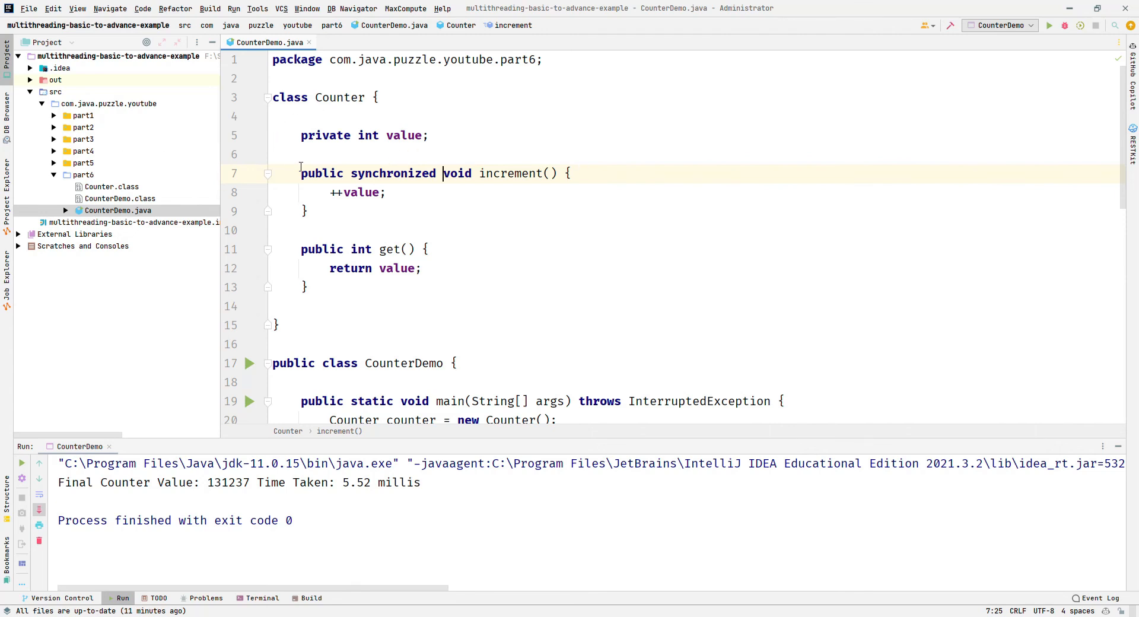
scroll(down, 3)
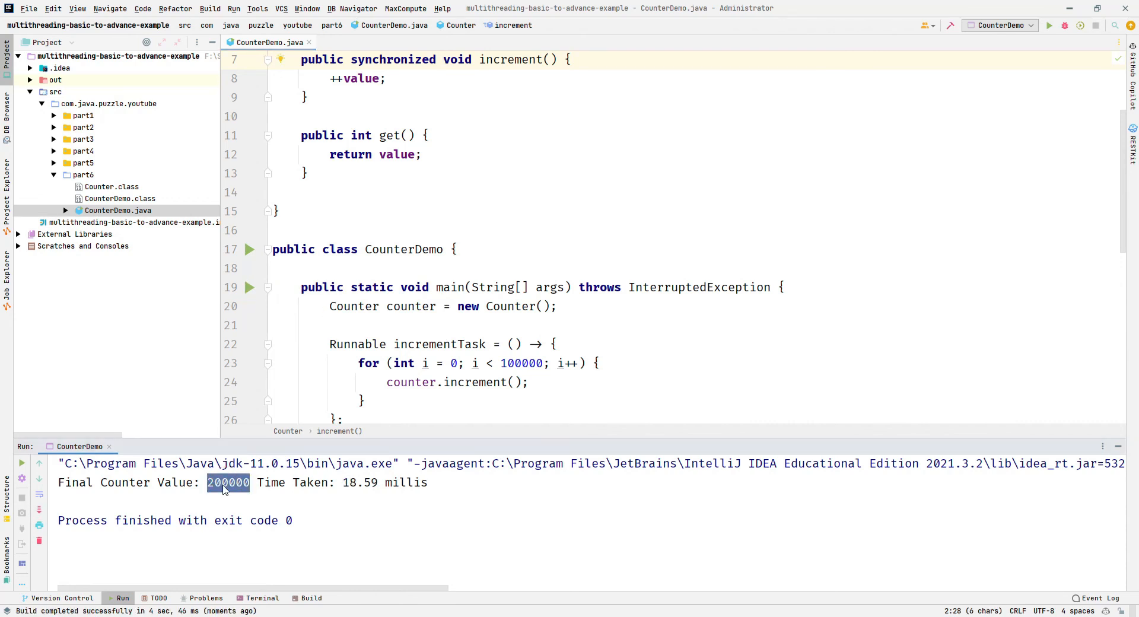
mouse_move(488, 211)
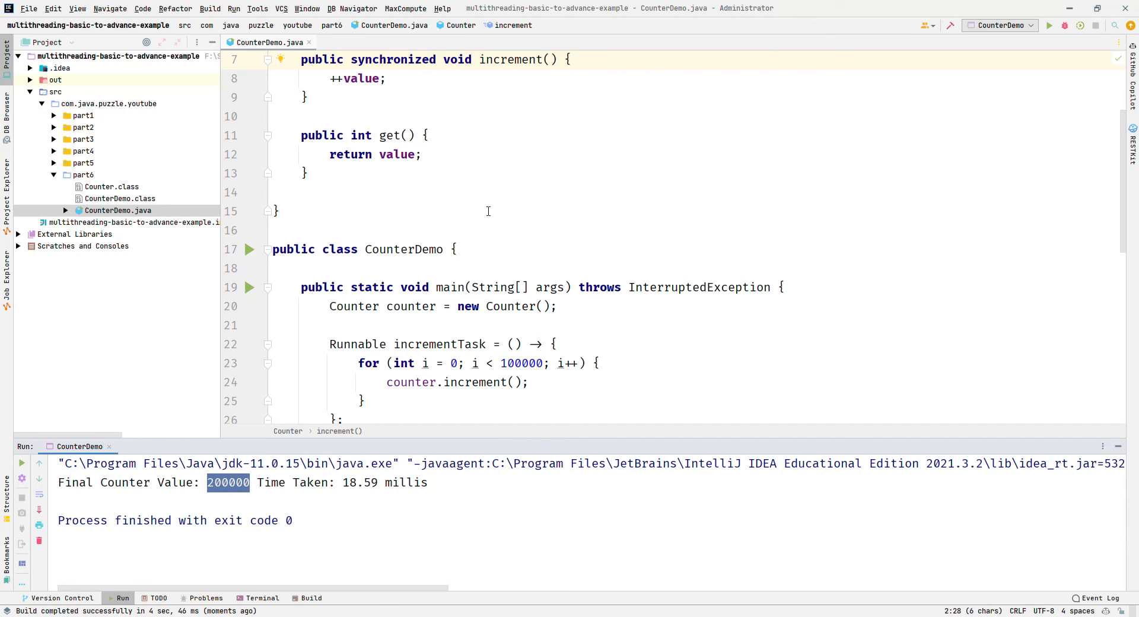
scroll(up, 3)
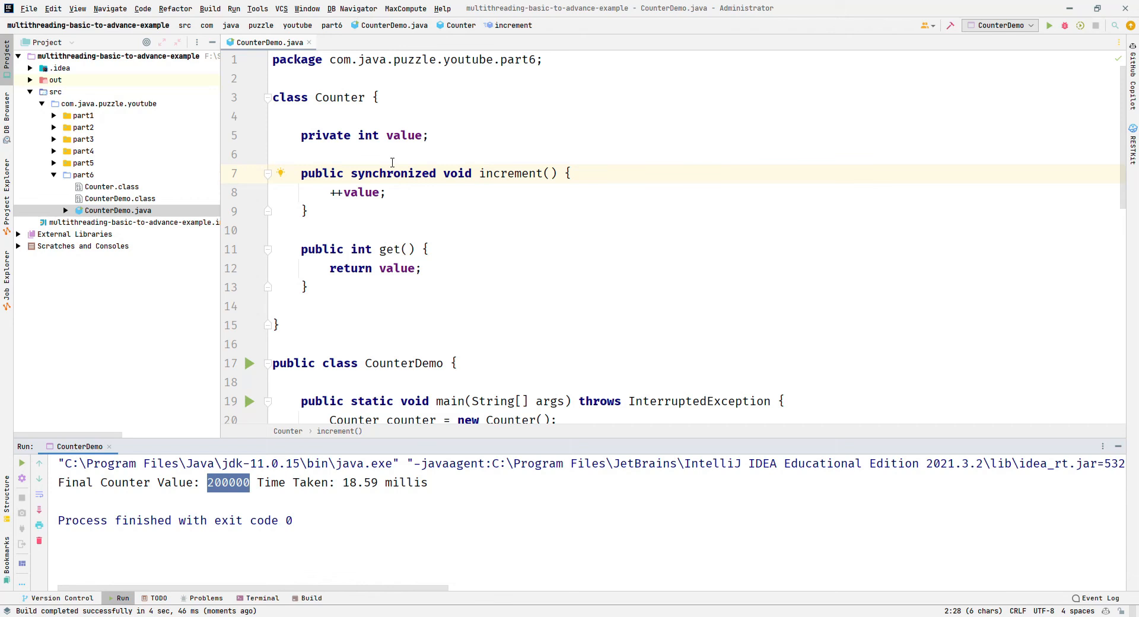
Step: Replace method-level synchronized with a synchronized (this) block around ++value and rerun, still getting 200000
double_click(392, 173)
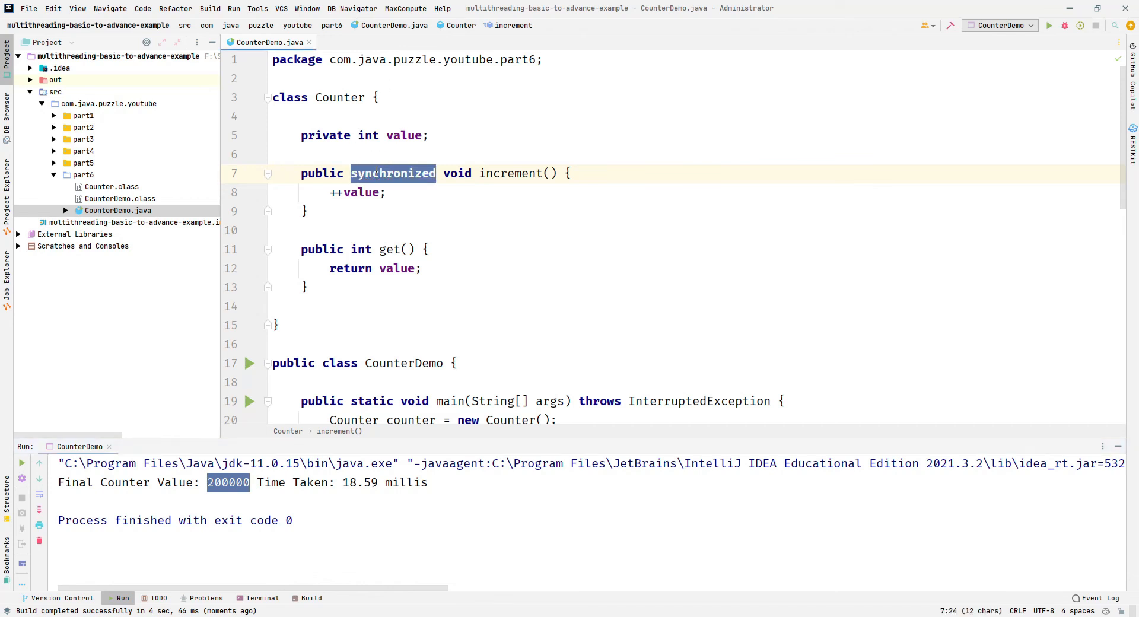
key(Delete)
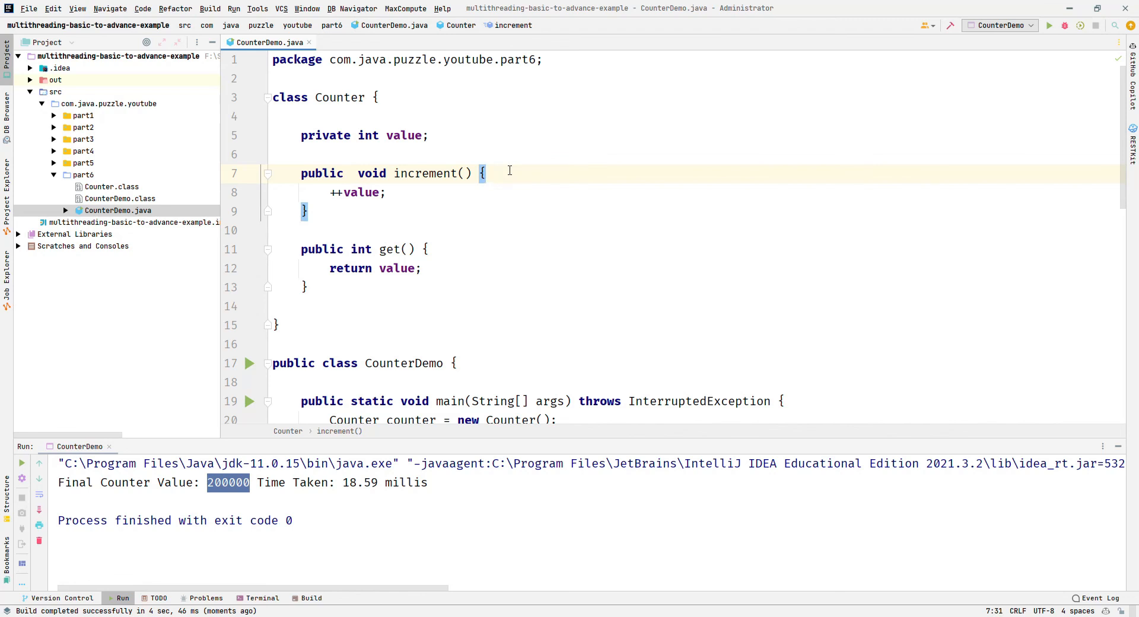
text(synchronized (this){)
text(})
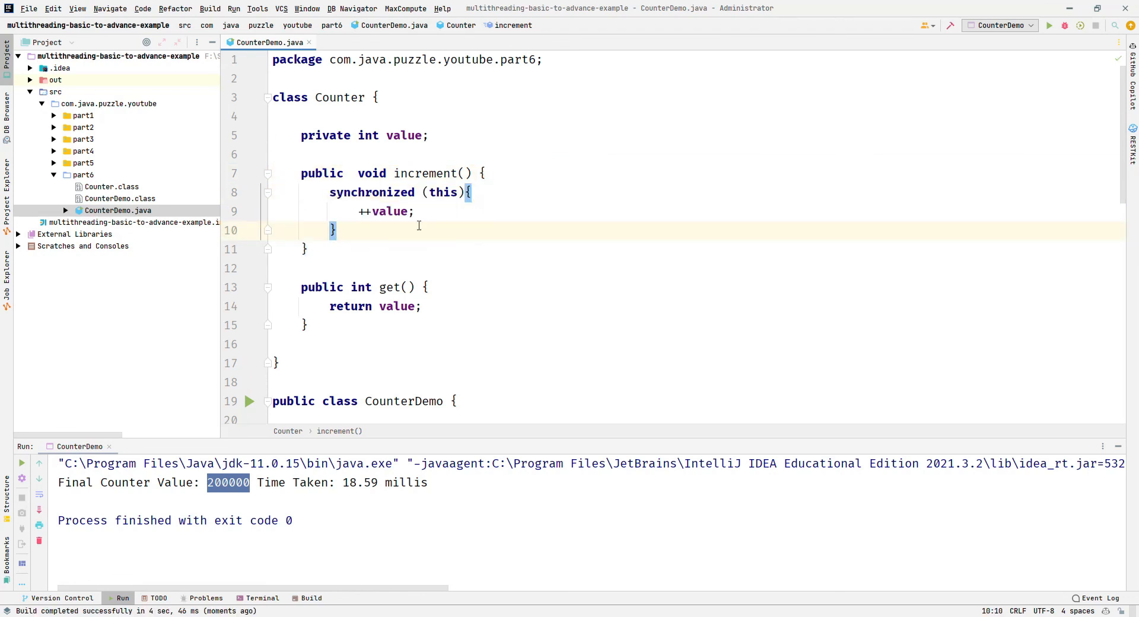
click(1047, 25)
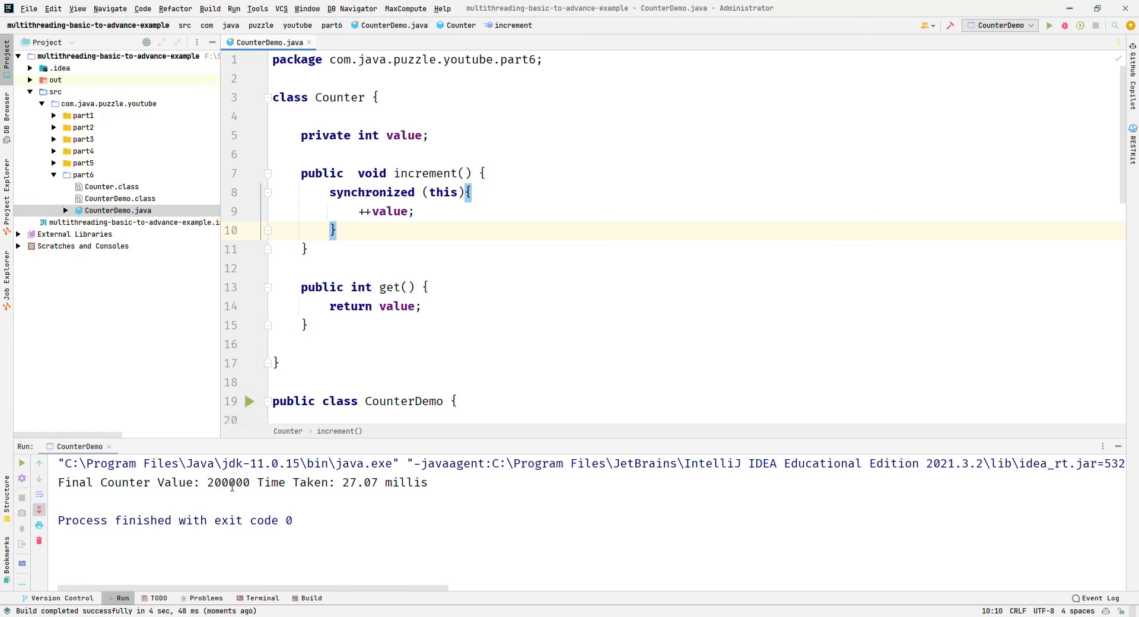
double_click(228, 482)
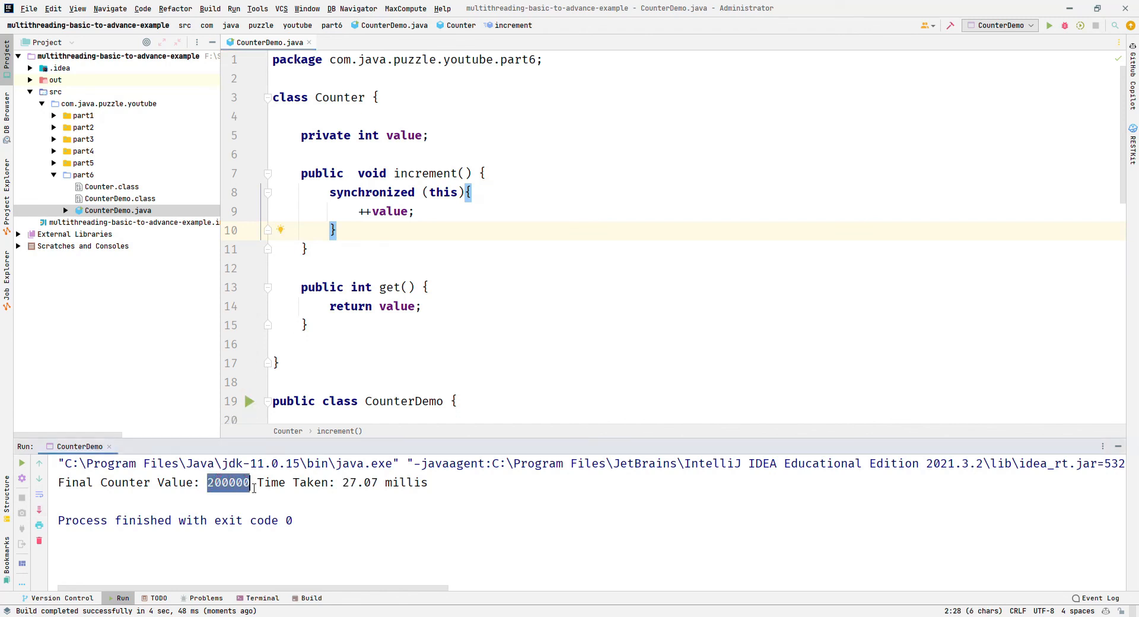